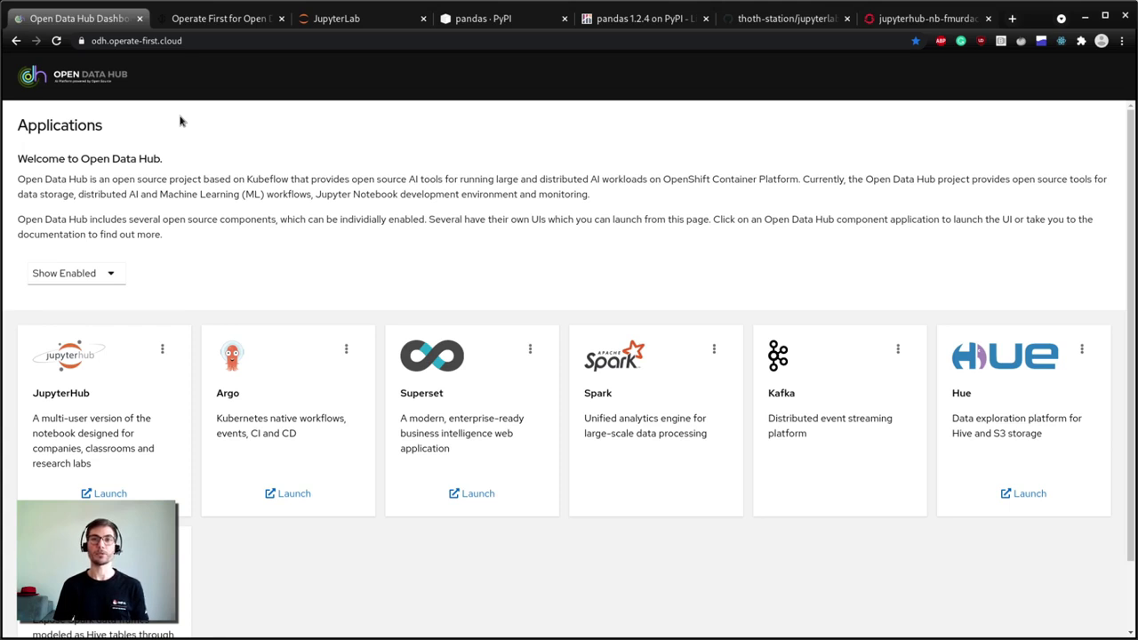
mouse_move(78, 493)
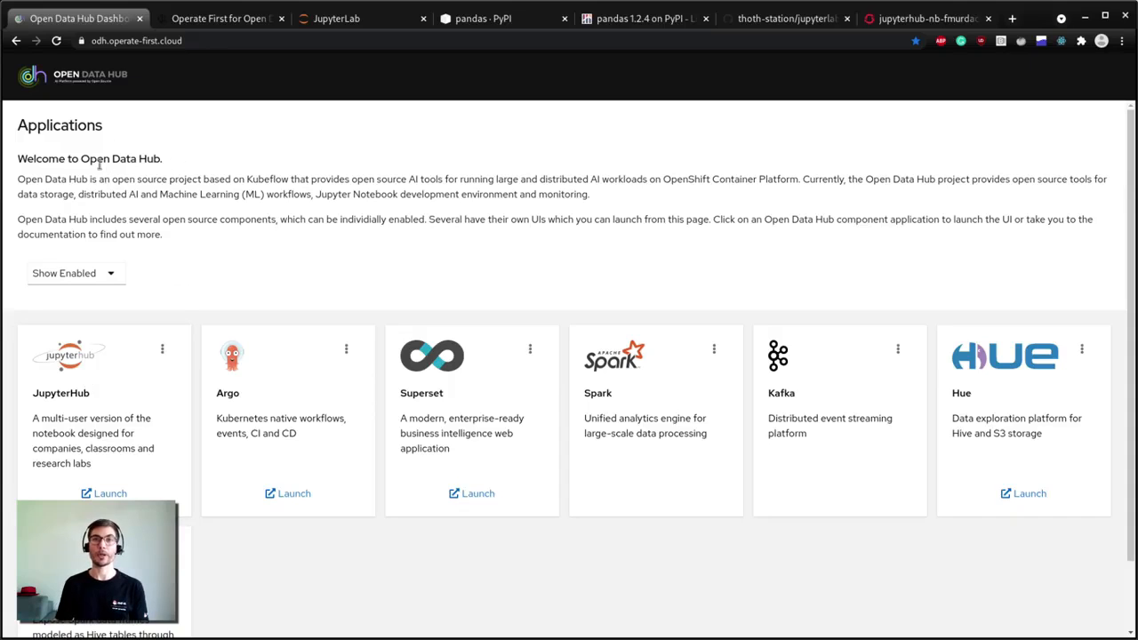
Switch from the Operate First page to the JupyterLab workspace launcher
left_click(214, 18)
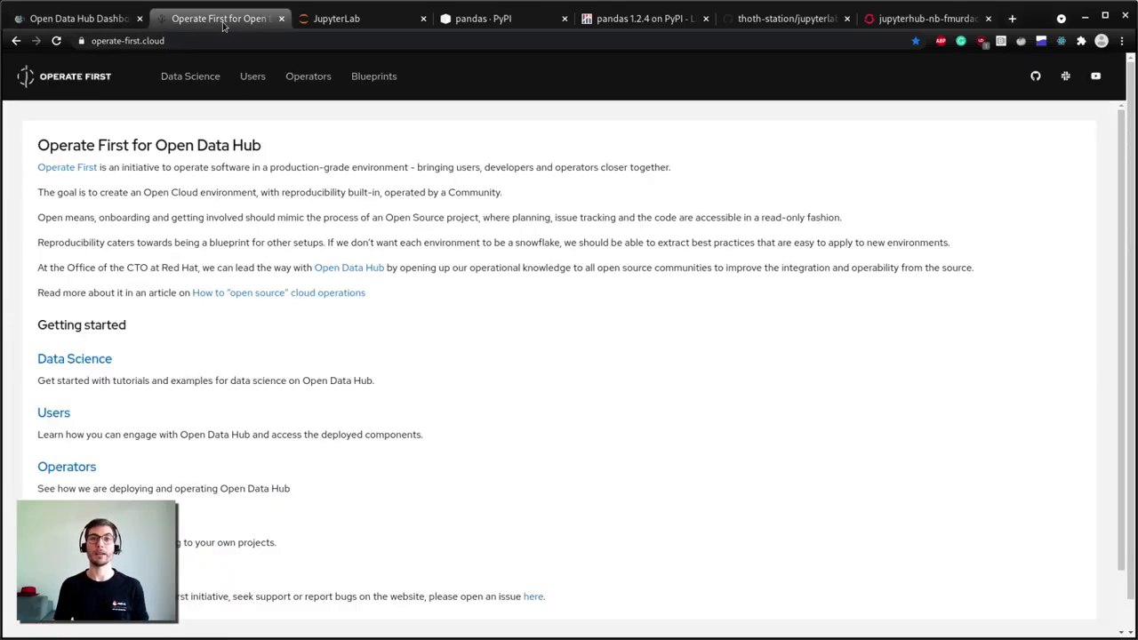
mouse_move(112, 106)
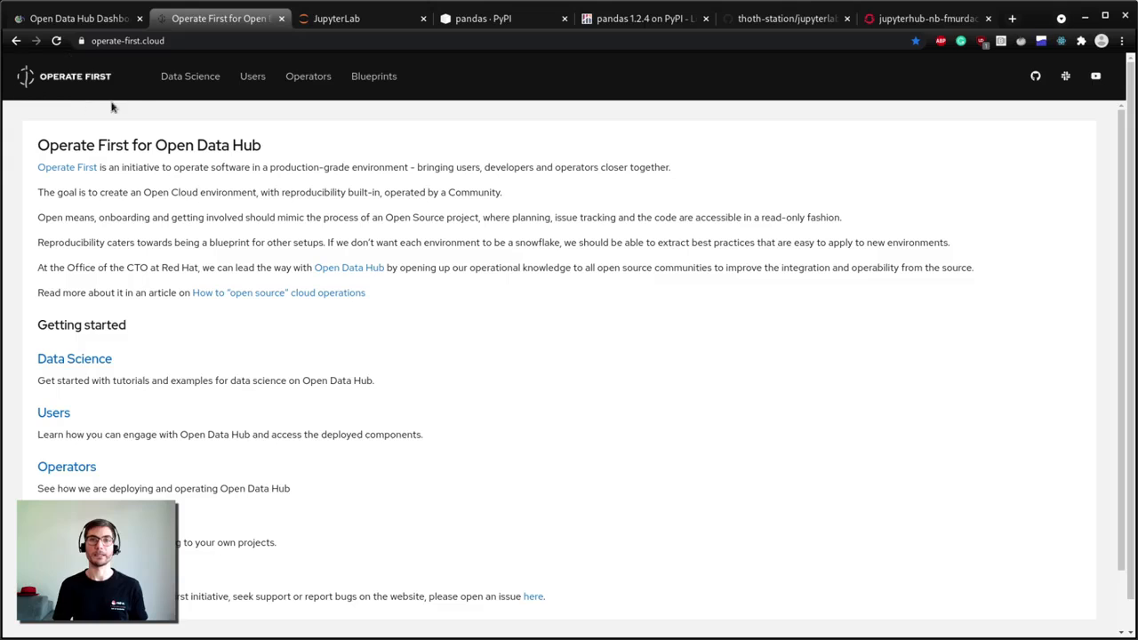
mouse_move(401, 112)
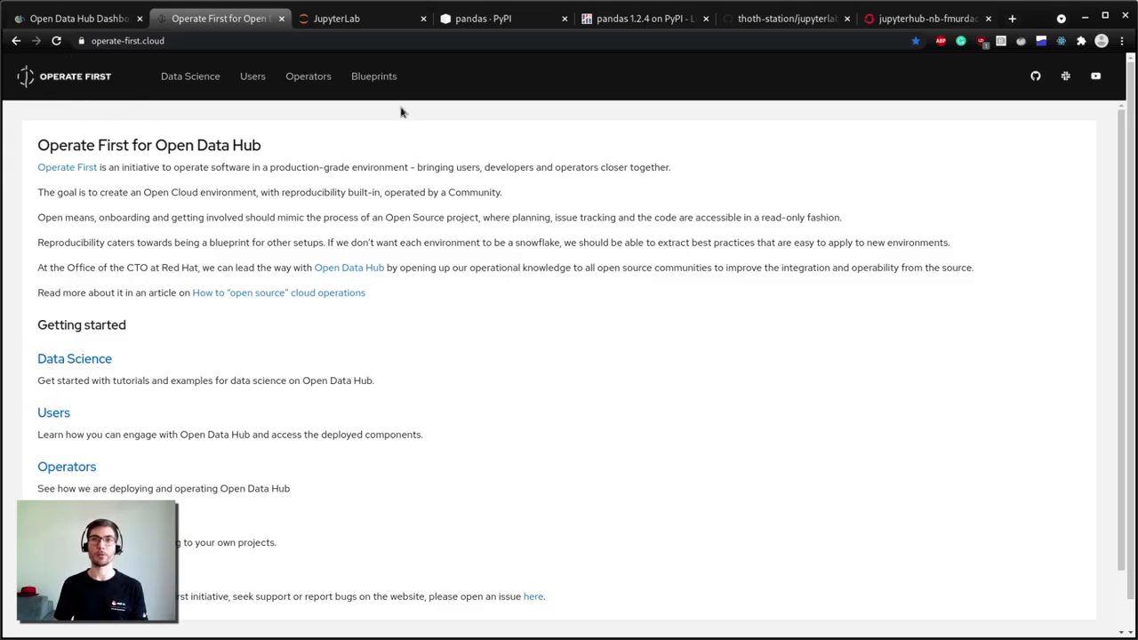
left_click(331, 17)
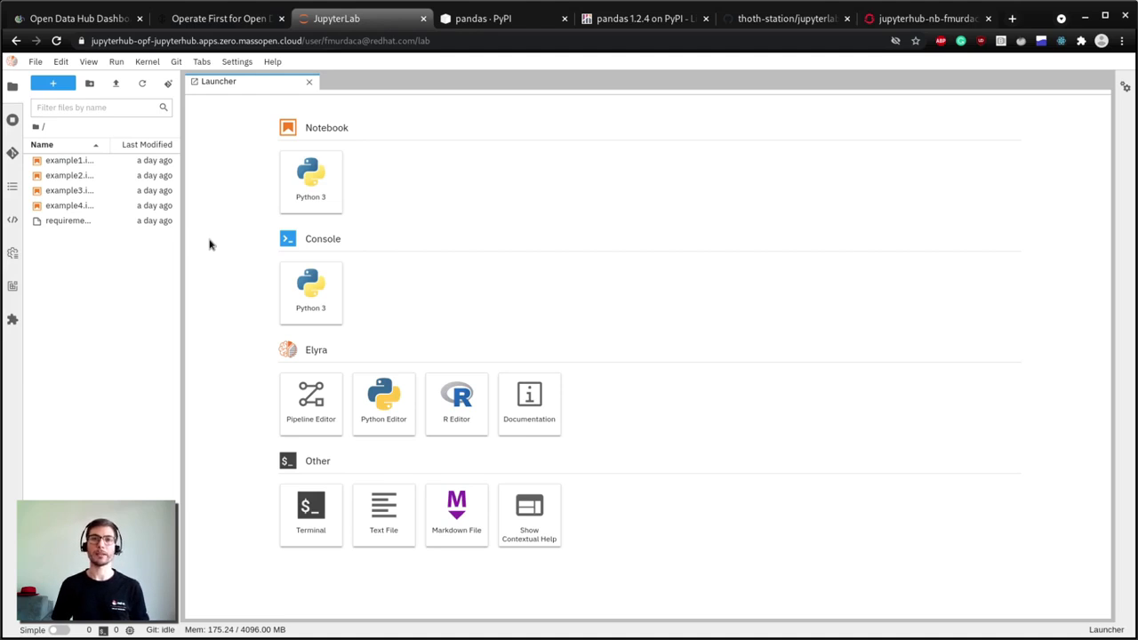
mouse_move(213, 250)
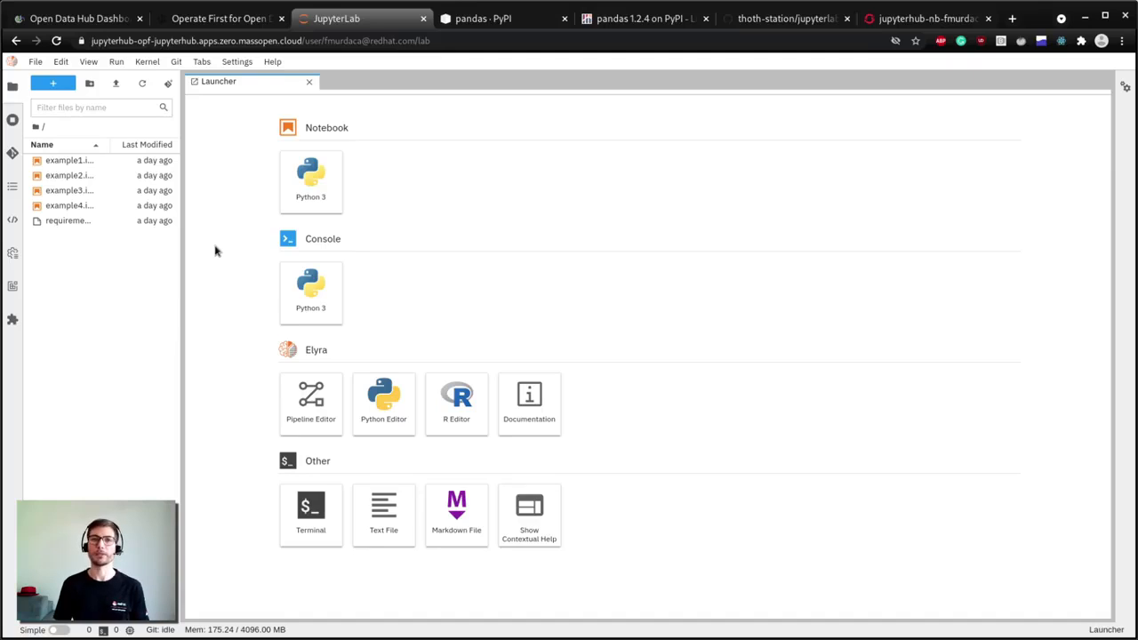
mouse_move(438, 101)
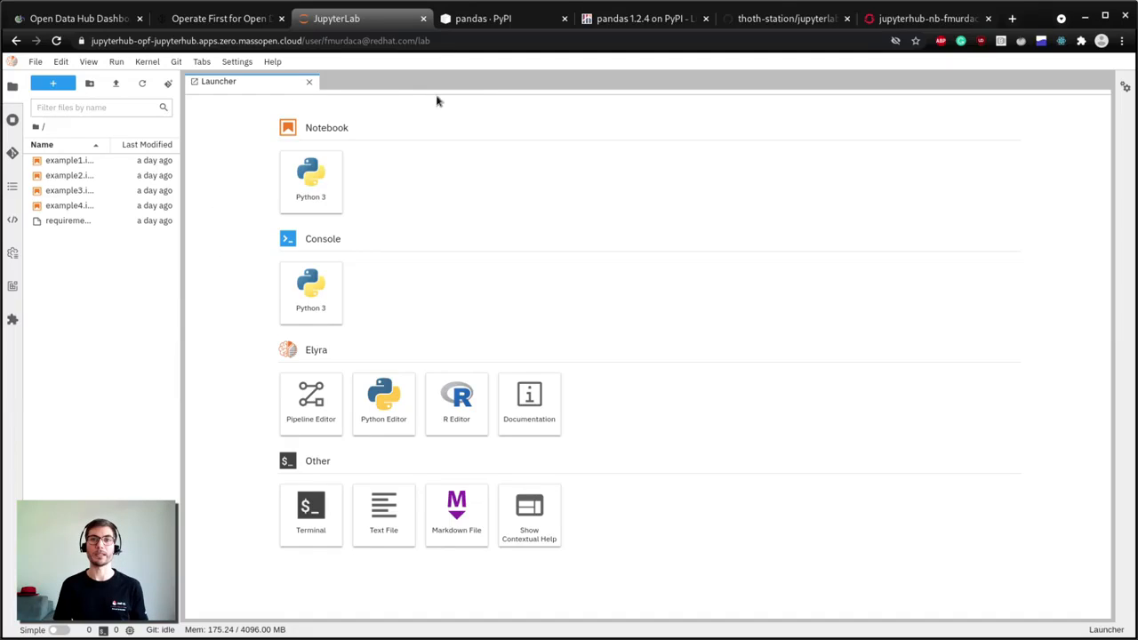
left_click(482, 17)
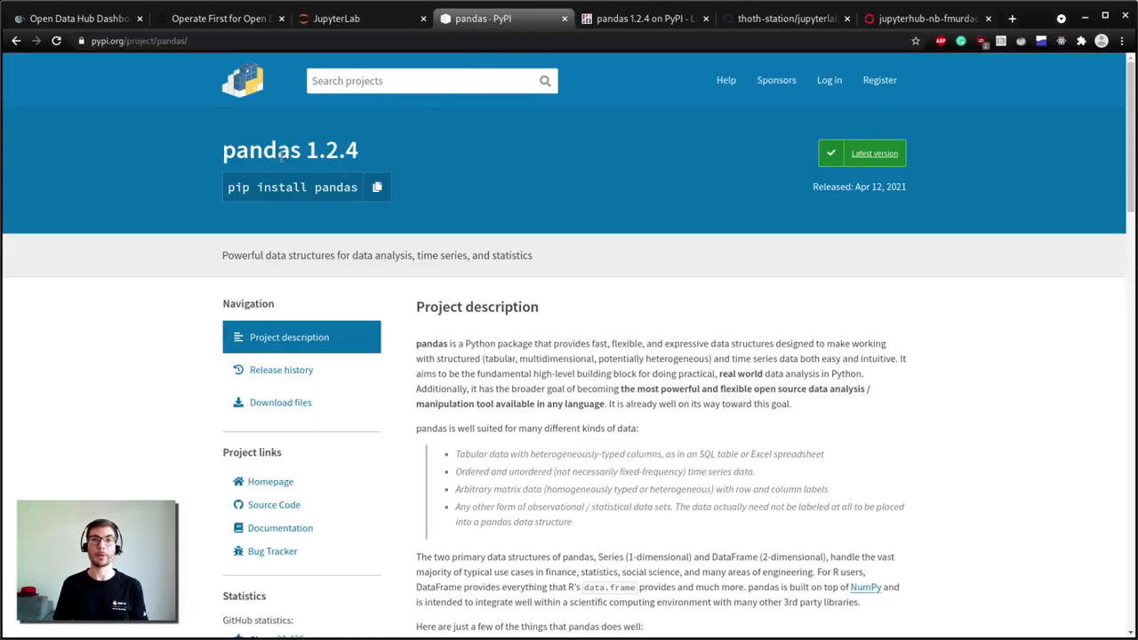
left_click(645, 18)
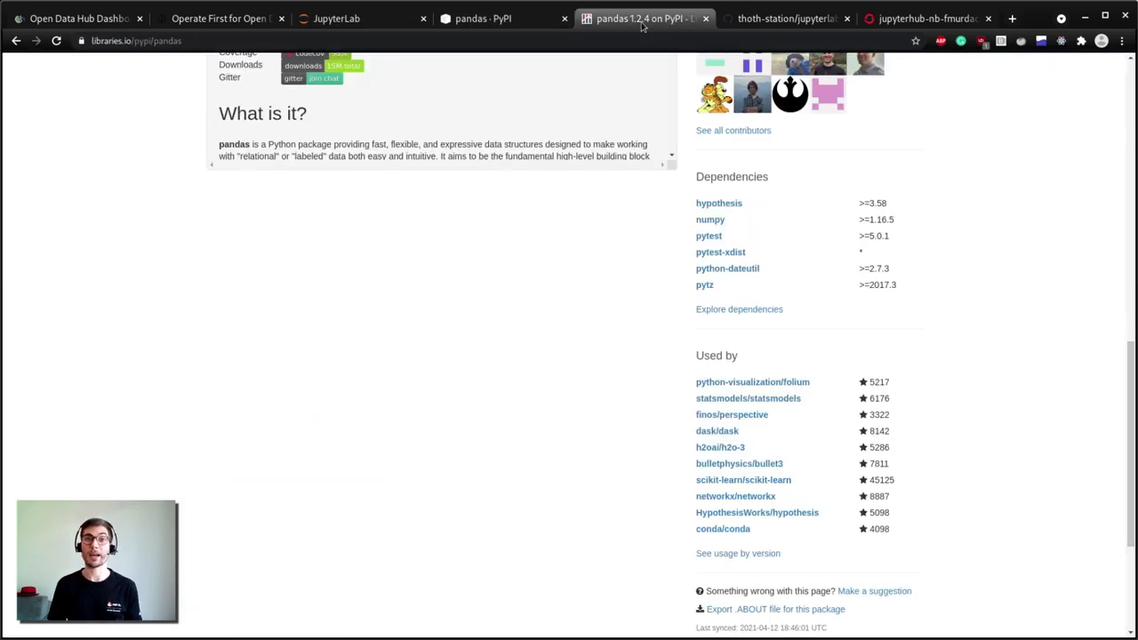
mouse_move(793, 308)
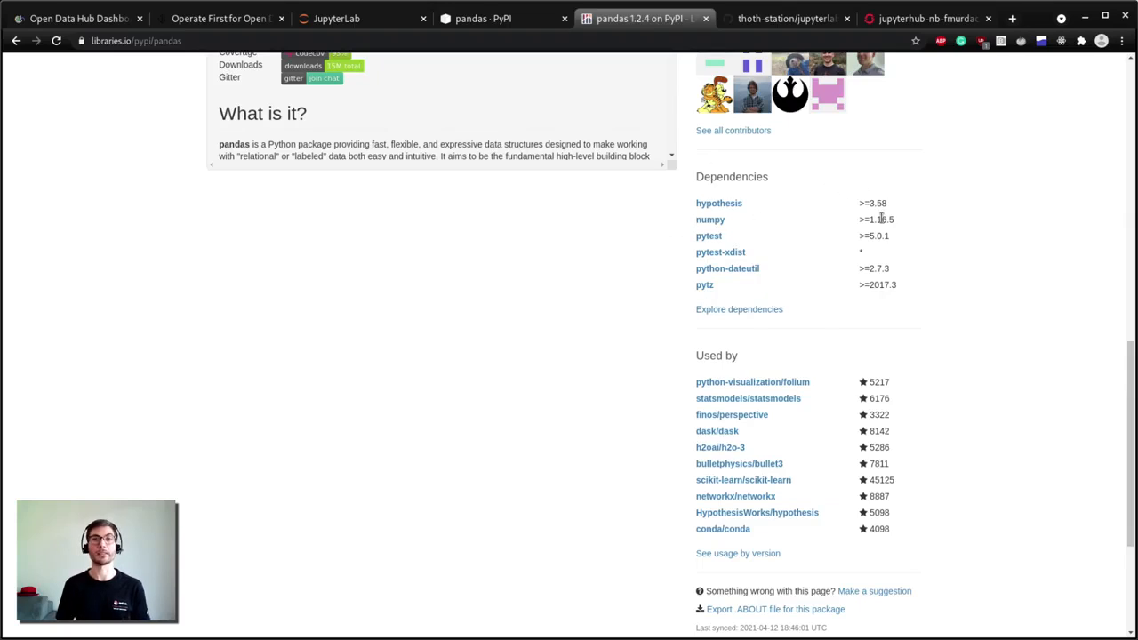
mouse_move(767, 232)
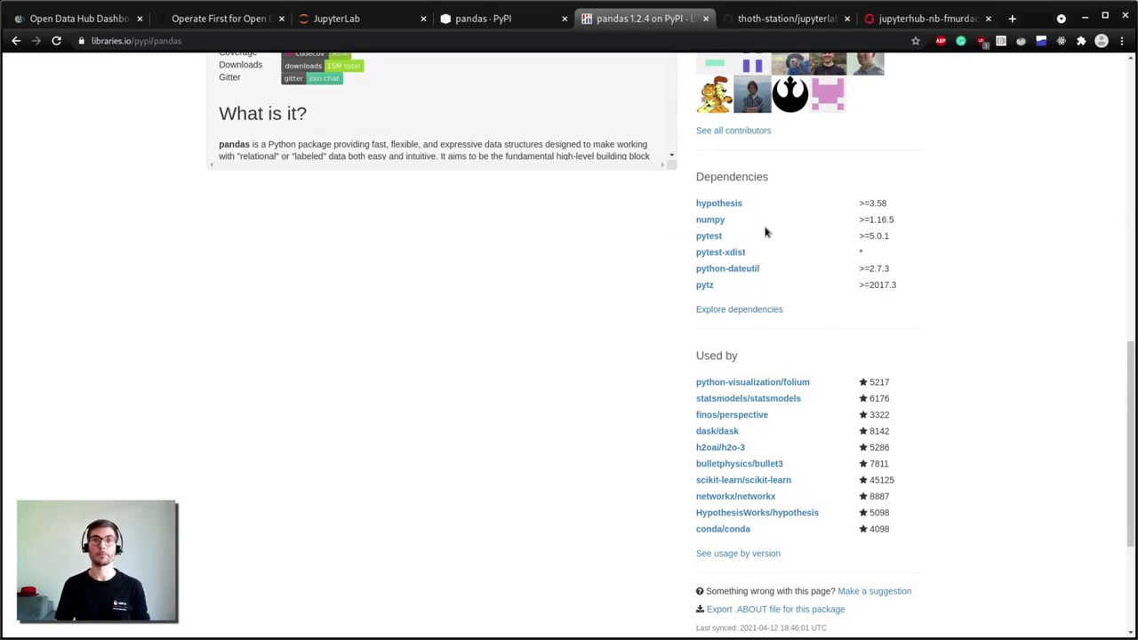
left_click(349, 18)
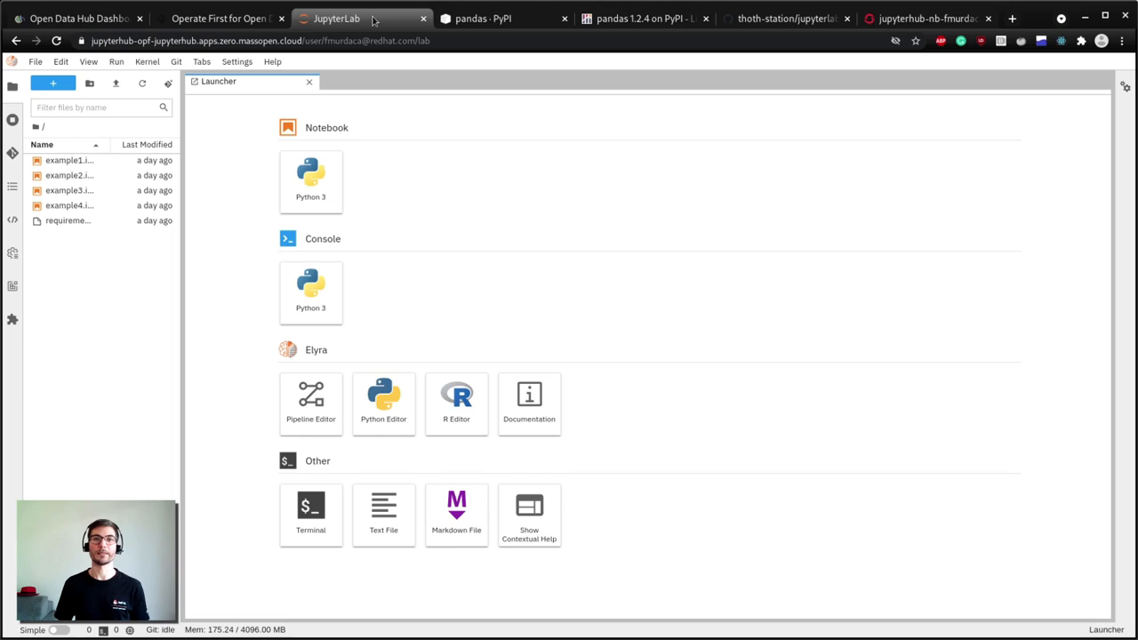
mouse_move(354, 103)
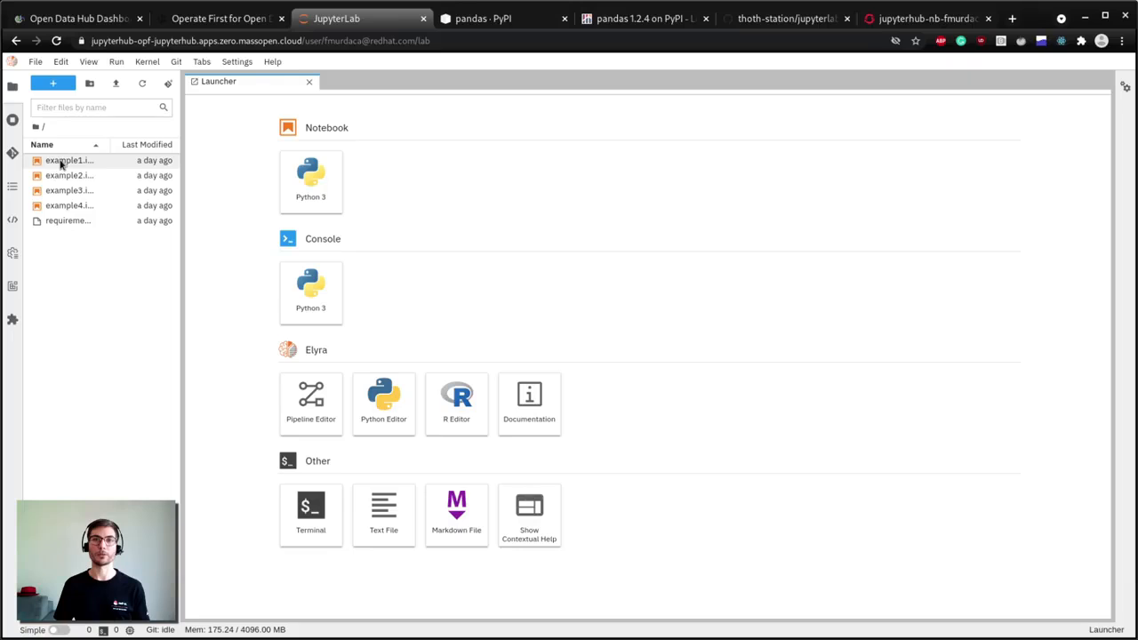
Open example1.ipynb and select its matplotlib pip install line
double_click(68, 161)
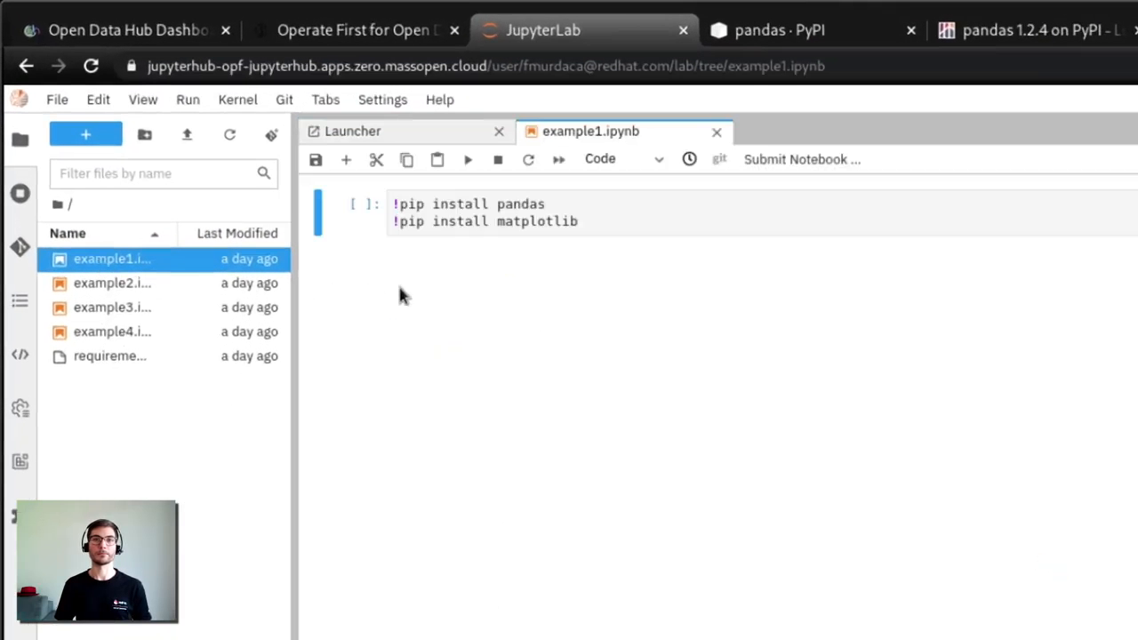
mouse_move(530, 279)
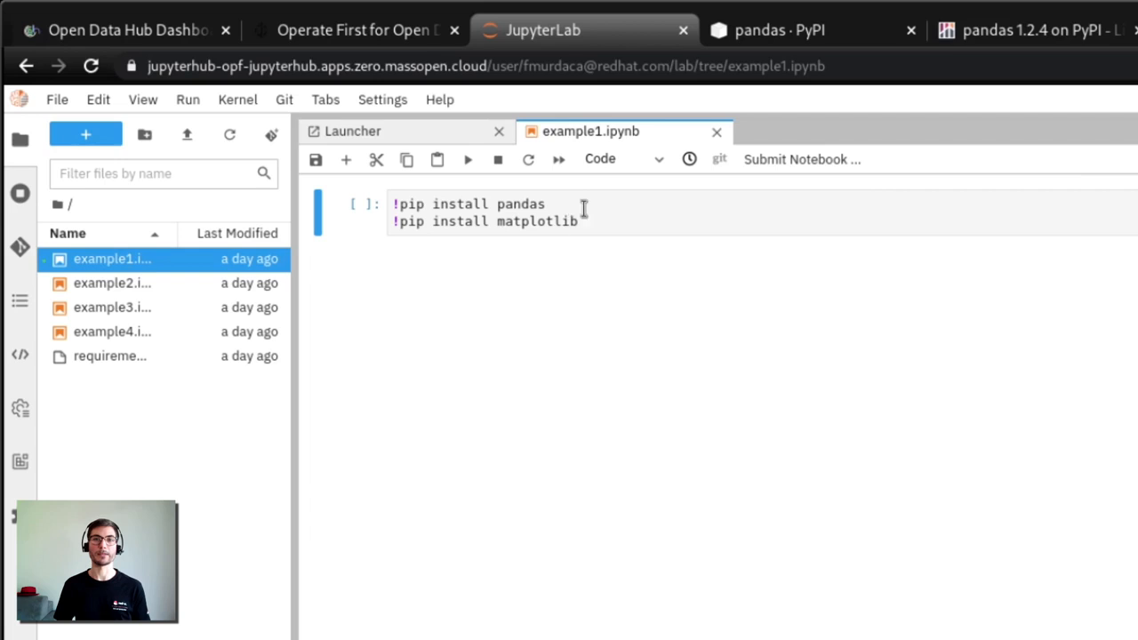
double_click(534, 220)
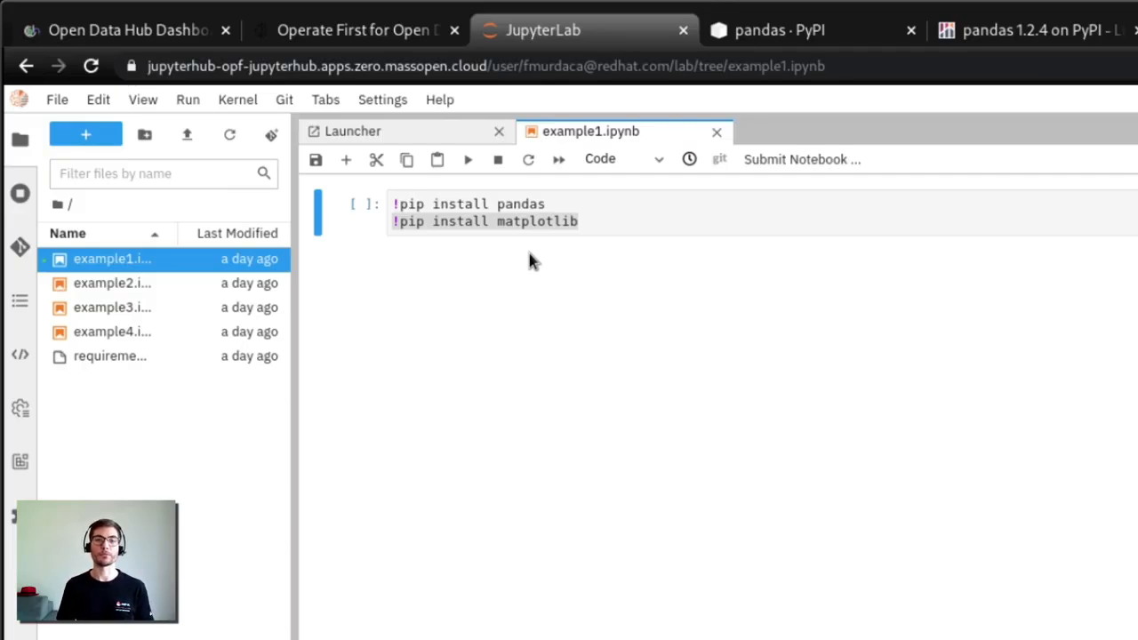
mouse_move(315, 286)
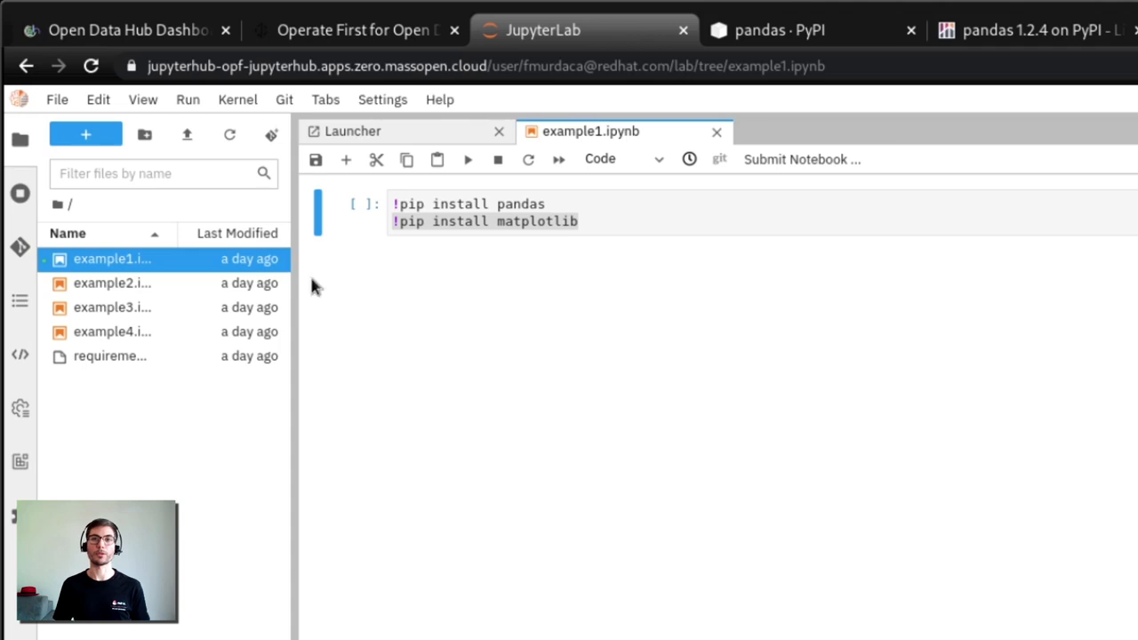
Open example2.ipynb and requirements.txt listing pandas and matplotlib
double_click(112, 283)
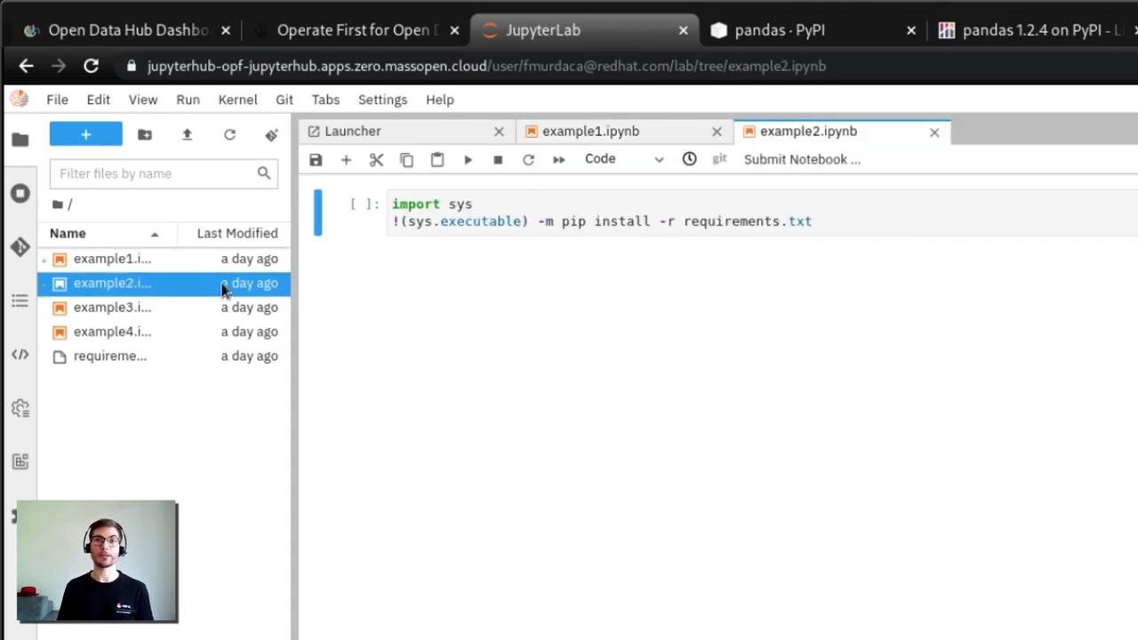
mouse_move(539, 297)
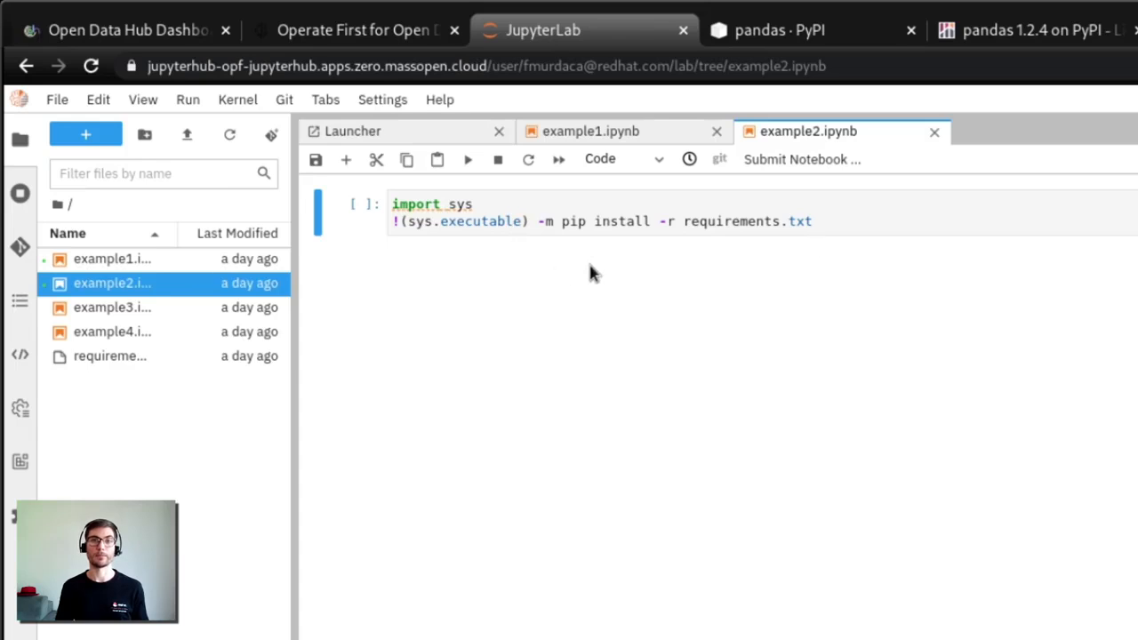
mouse_move(197, 381)
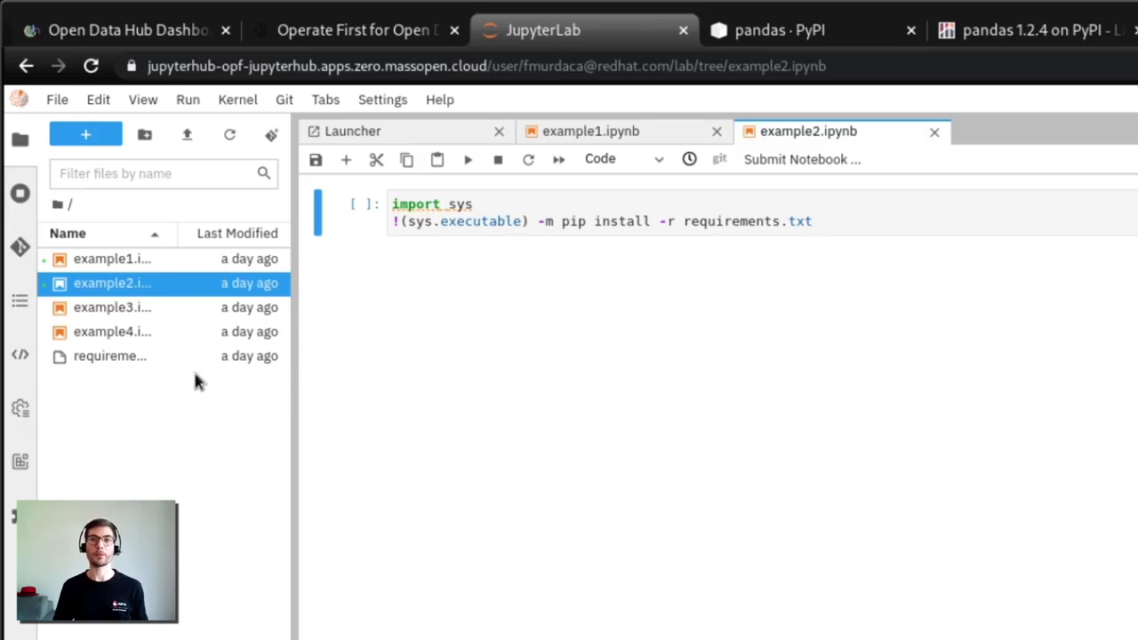
double_click(108, 356)
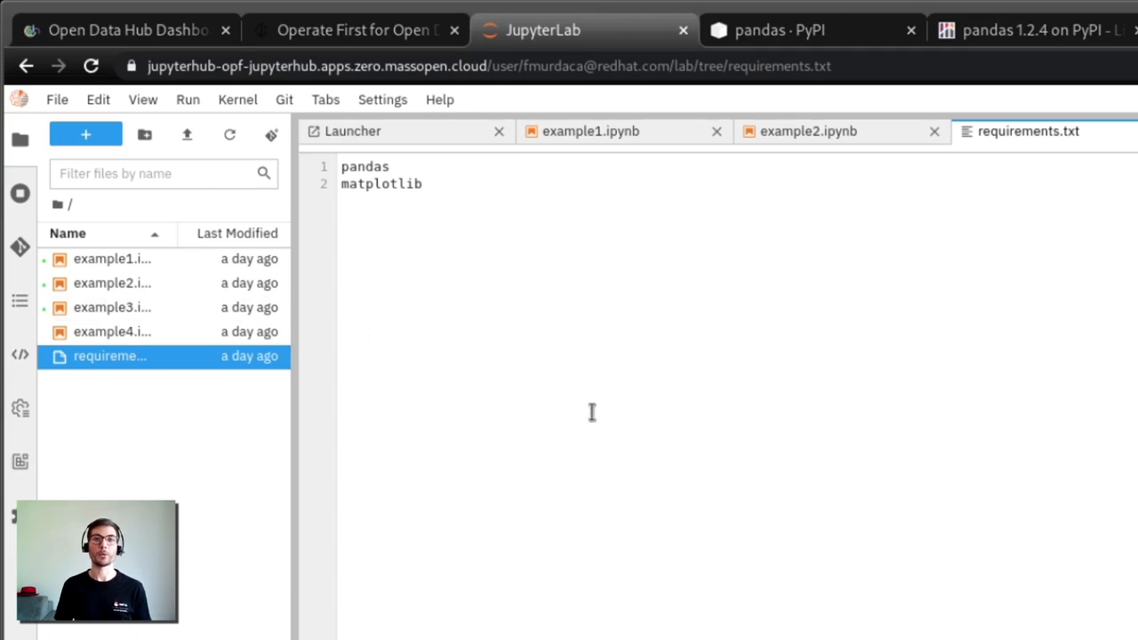
mouse_move(112, 307)
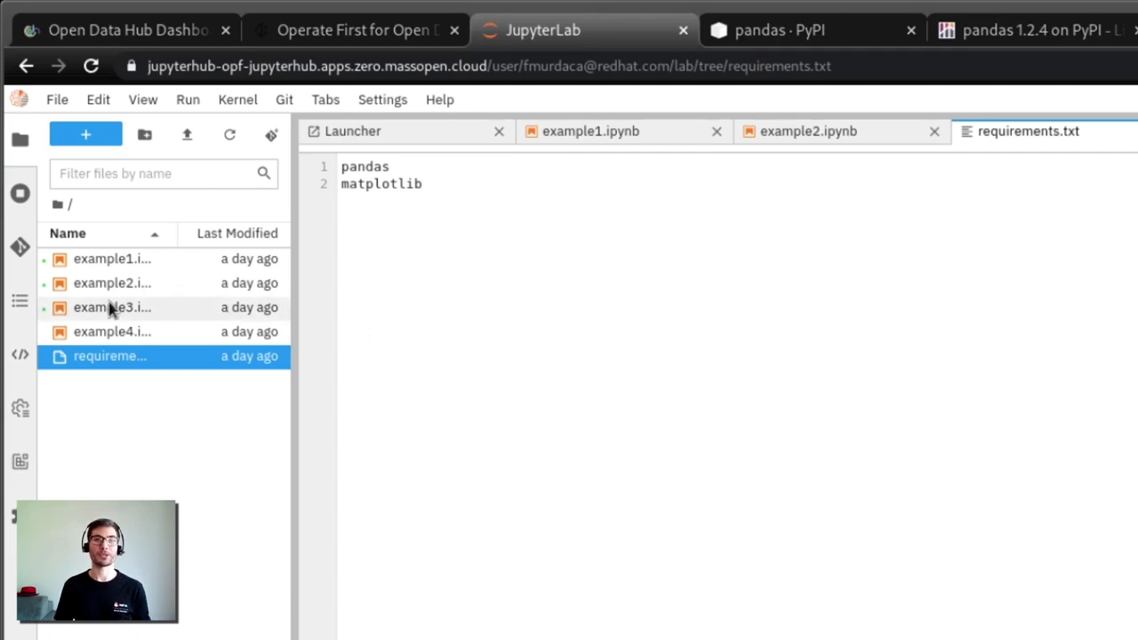
Review example3.ipynb pinning pandas==1.4 and matplotlib==3.4, then close it
double_click(112, 306)
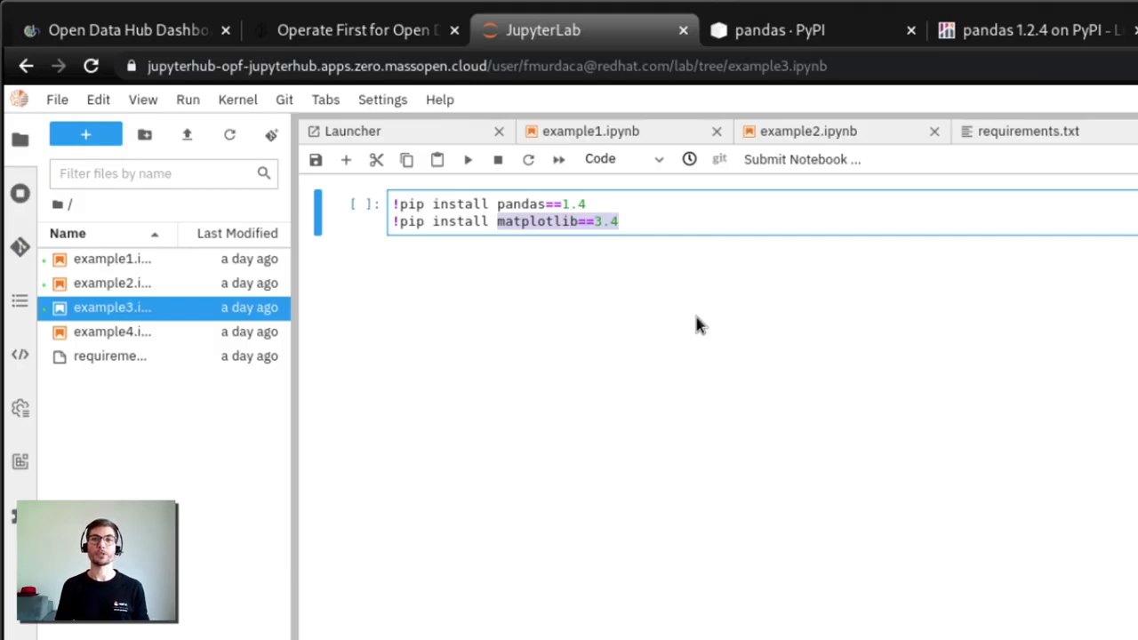
mouse_move(976, 367)
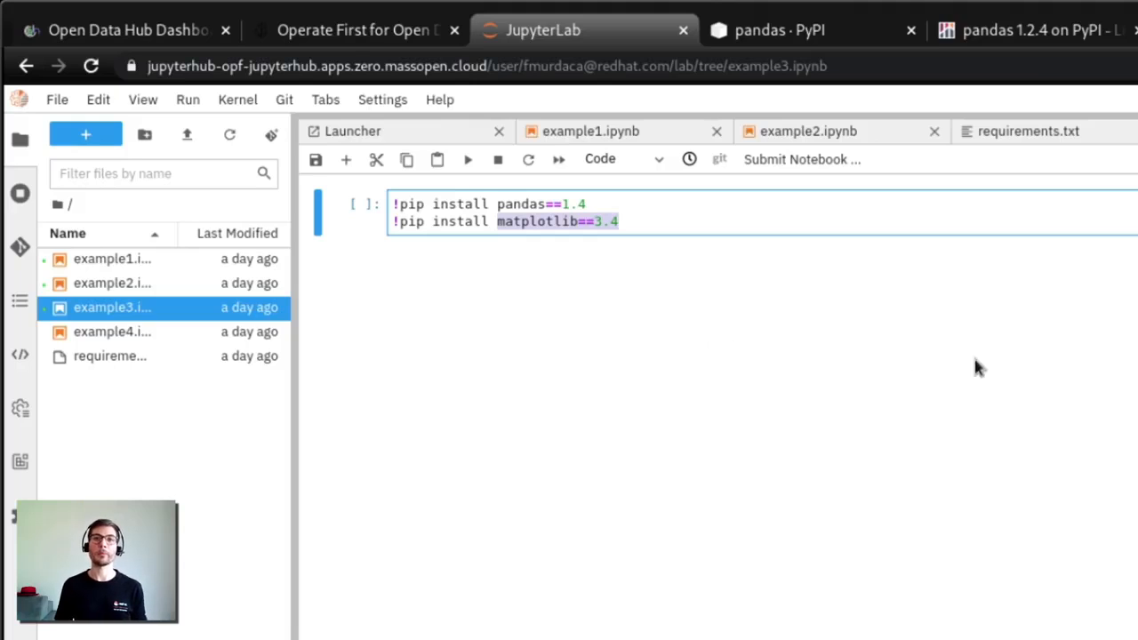
left_click(1029, 131)
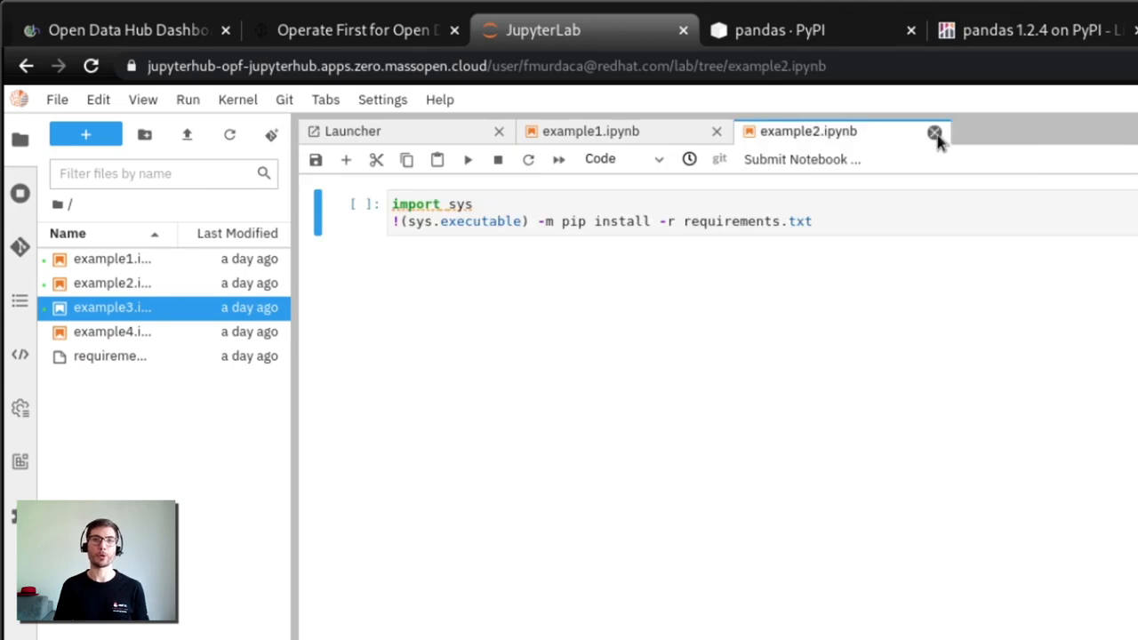
left_click(932, 131)
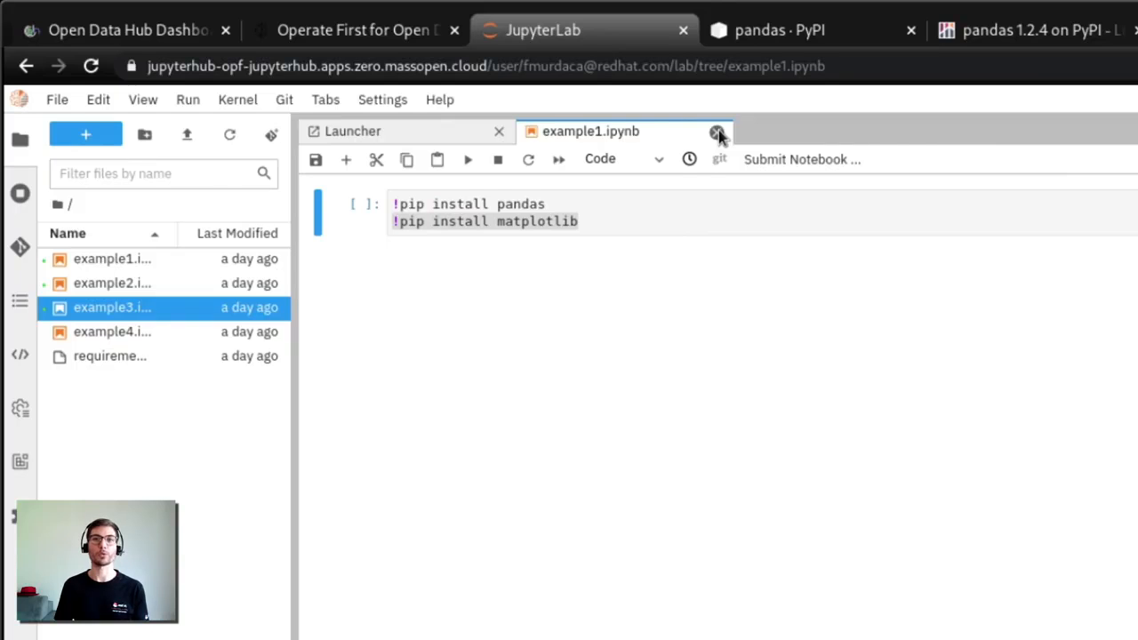
left_click(717, 131)
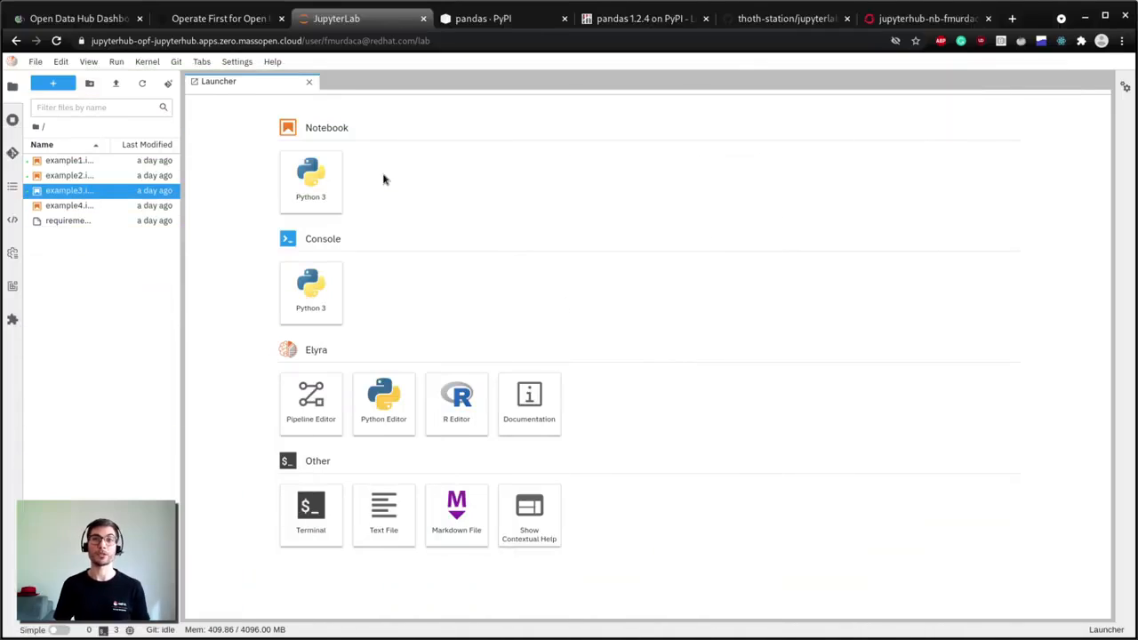
mouse_move(808, 139)
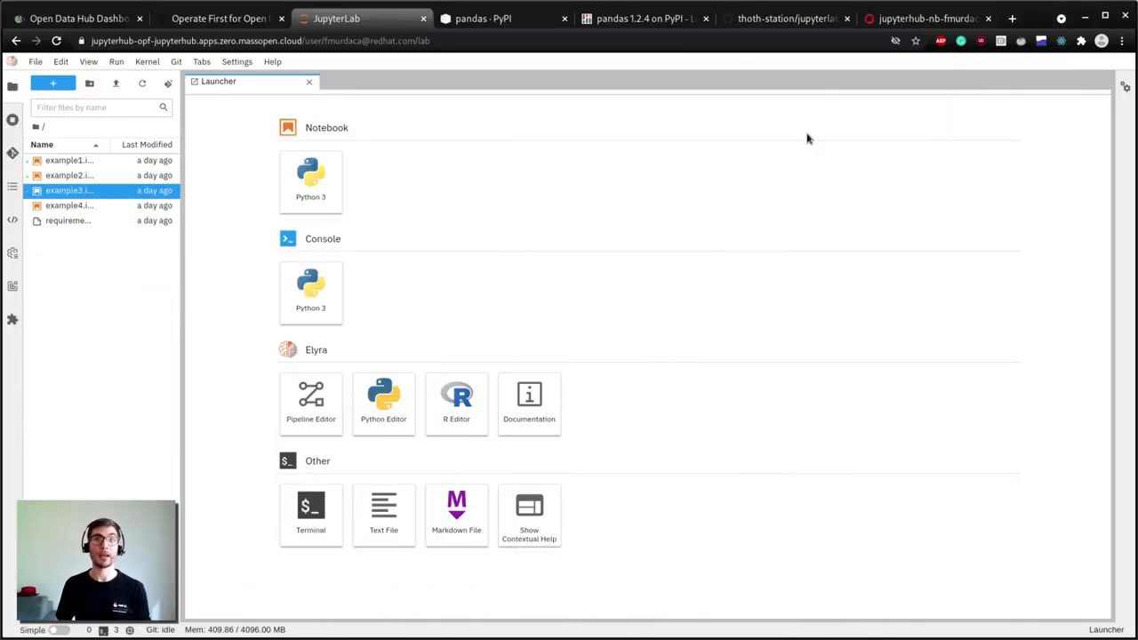
Show the thoth-station/jupyterlab-requirements GitHub repository page
left_click(783, 17)
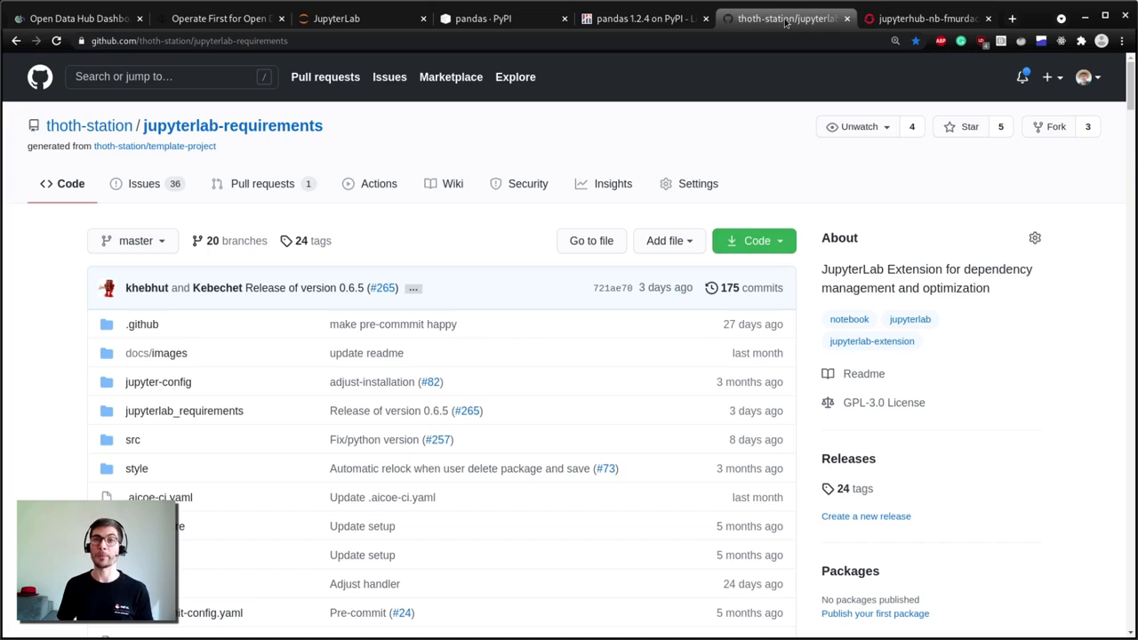
mouse_move(15, 109)
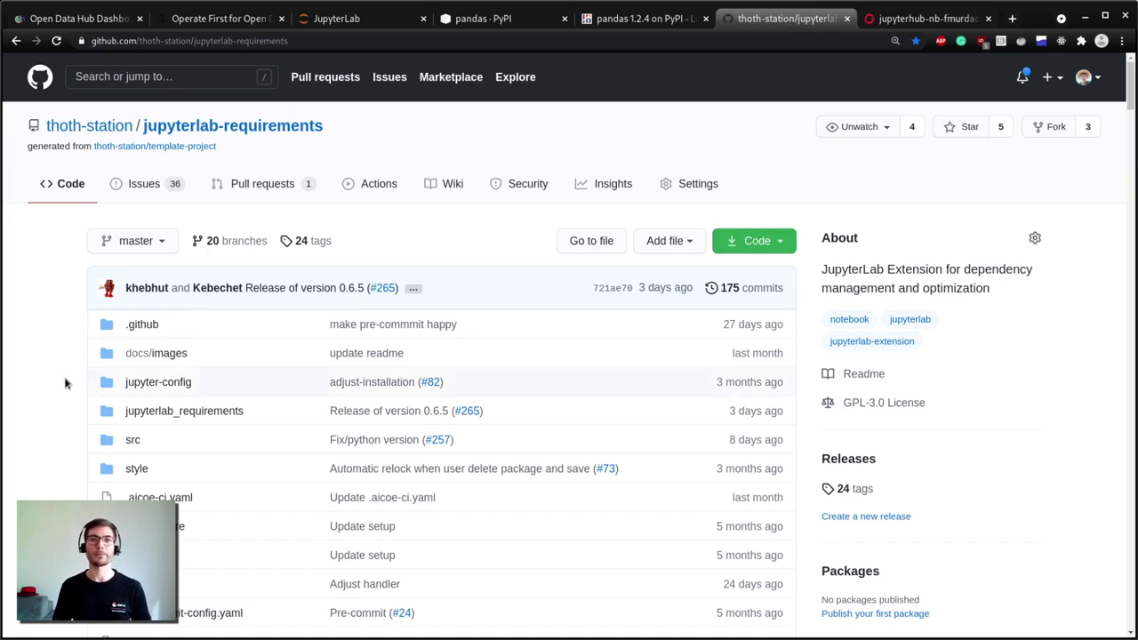
mouse_move(981, 300)
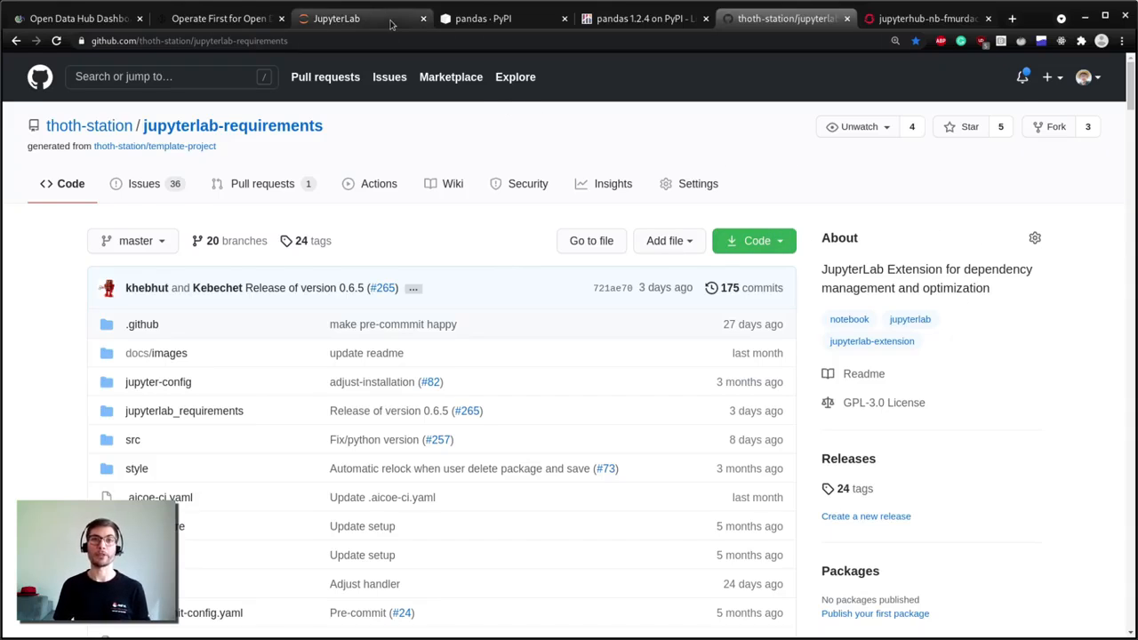
Create a new Python 3 notebook and view its empty Manage Dependencies dialog
left_click(352, 18)
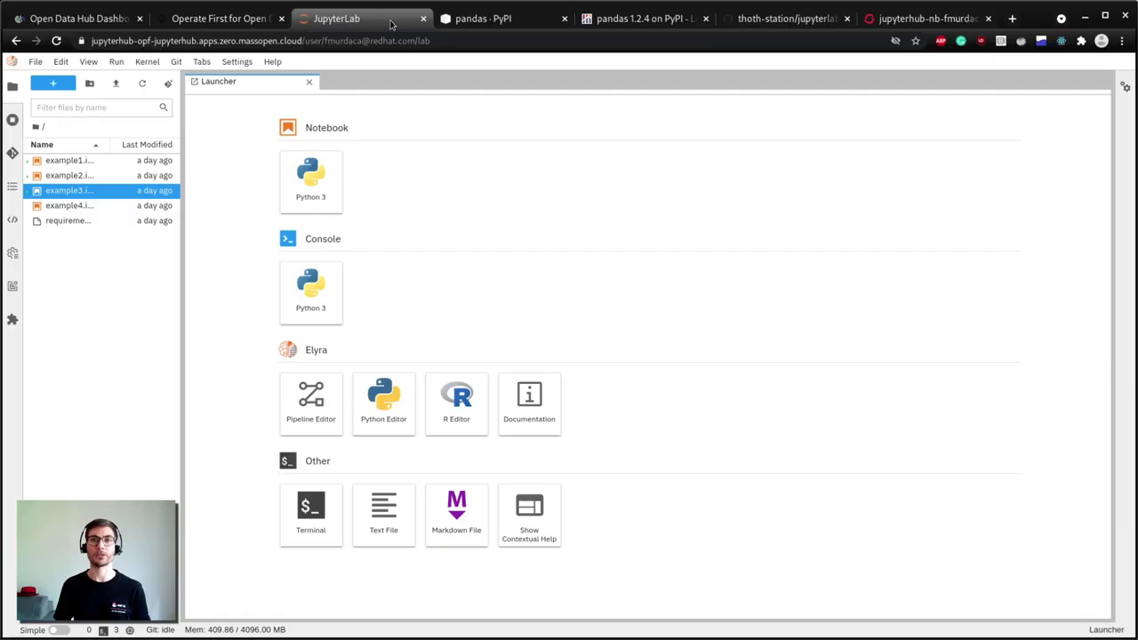
mouse_move(232, 116)
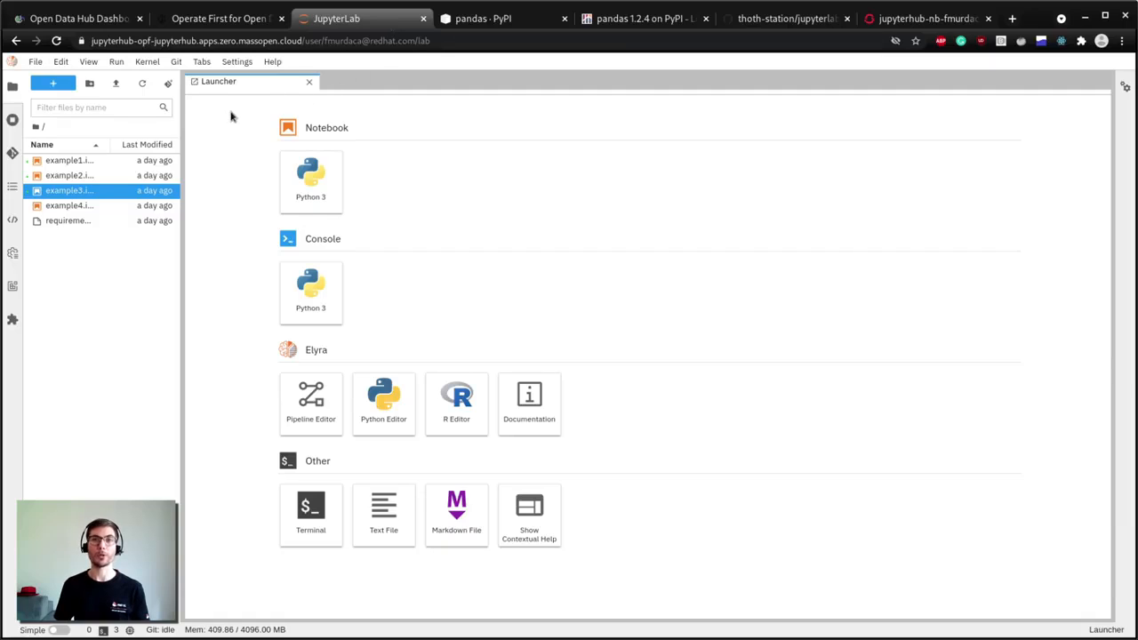
mouse_move(239, 105)
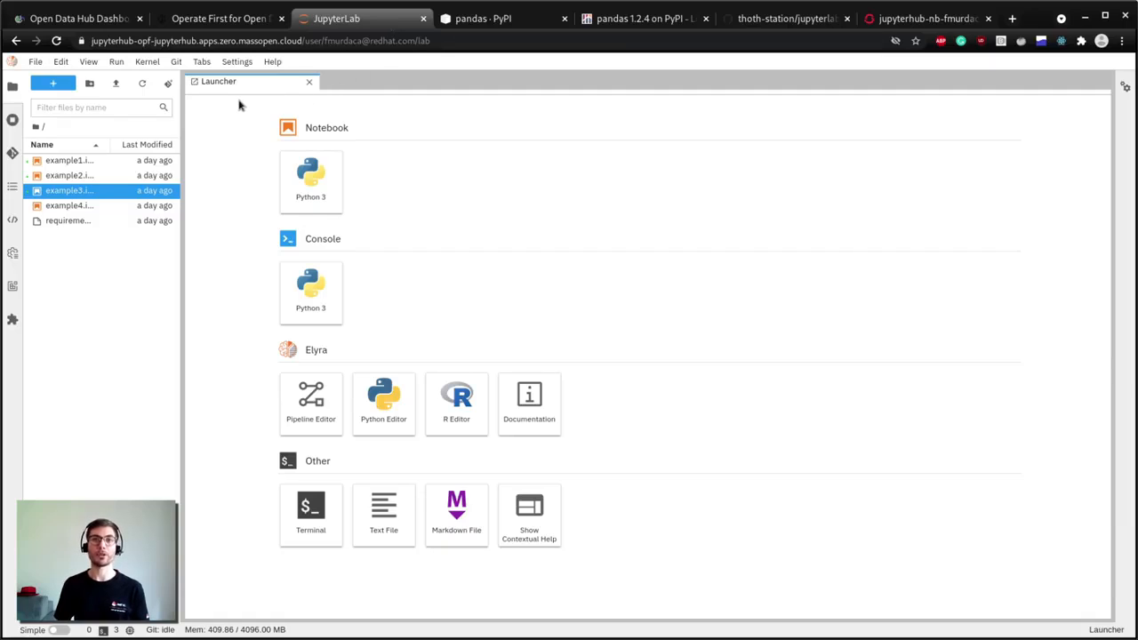
mouse_move(218, 113)
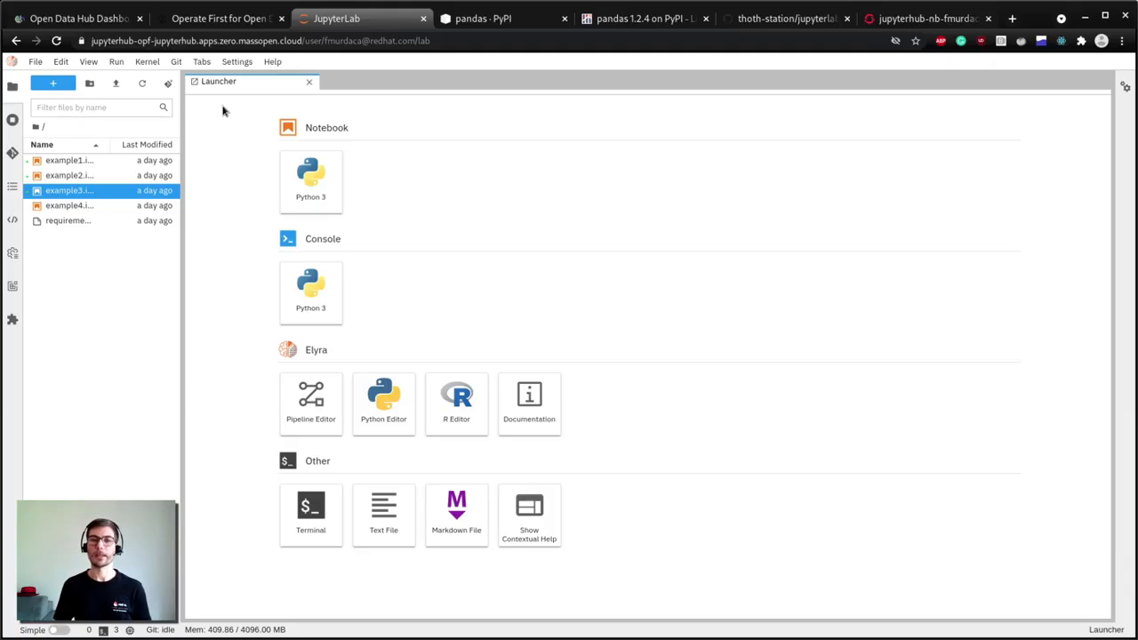
mouse_move(311, 186)
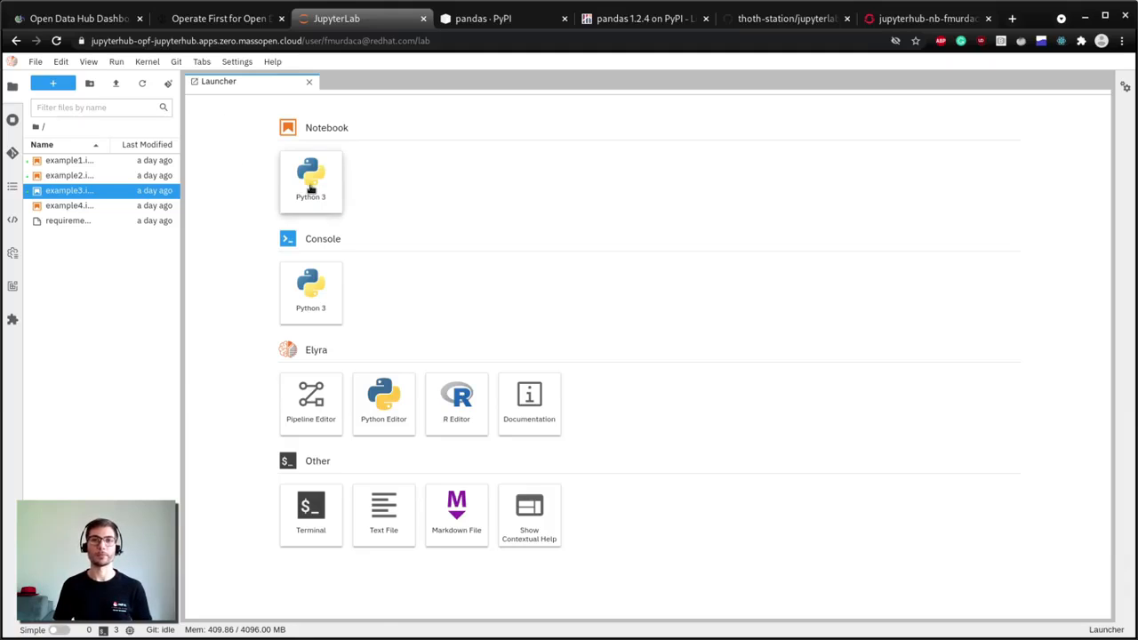
left_click(311, 180)
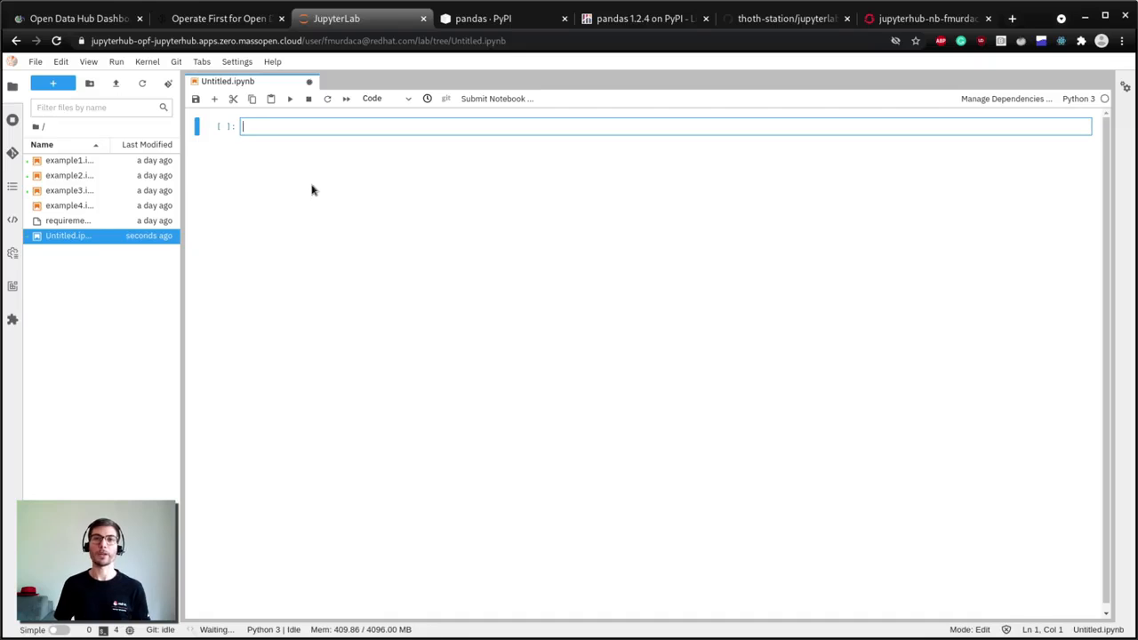
left_click(1009, 100)
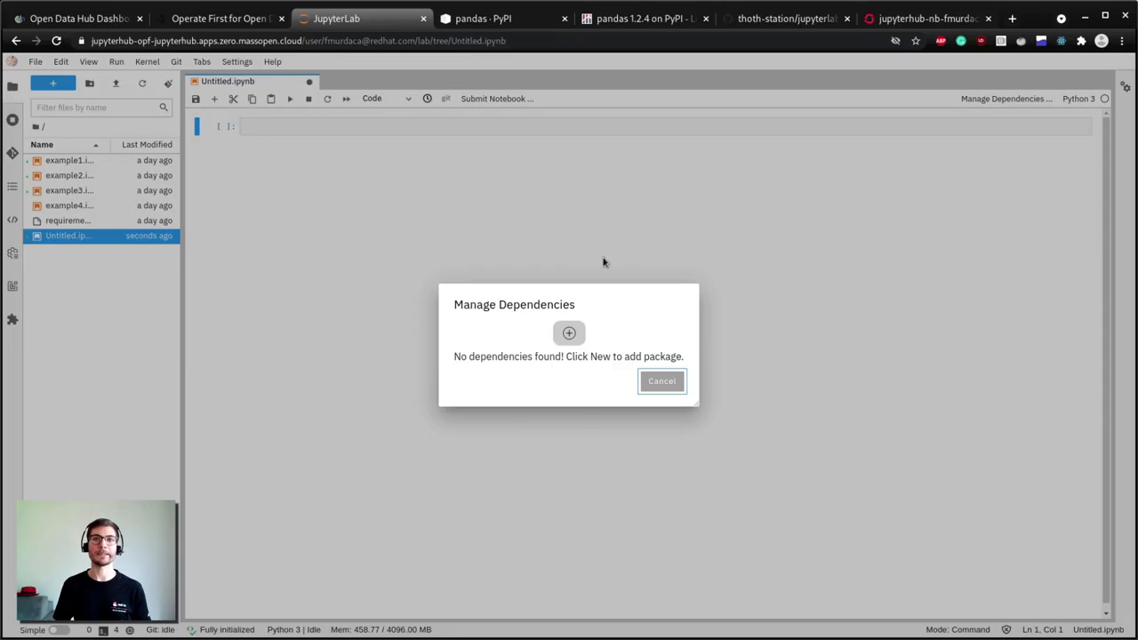
mouse_move(569, 368)
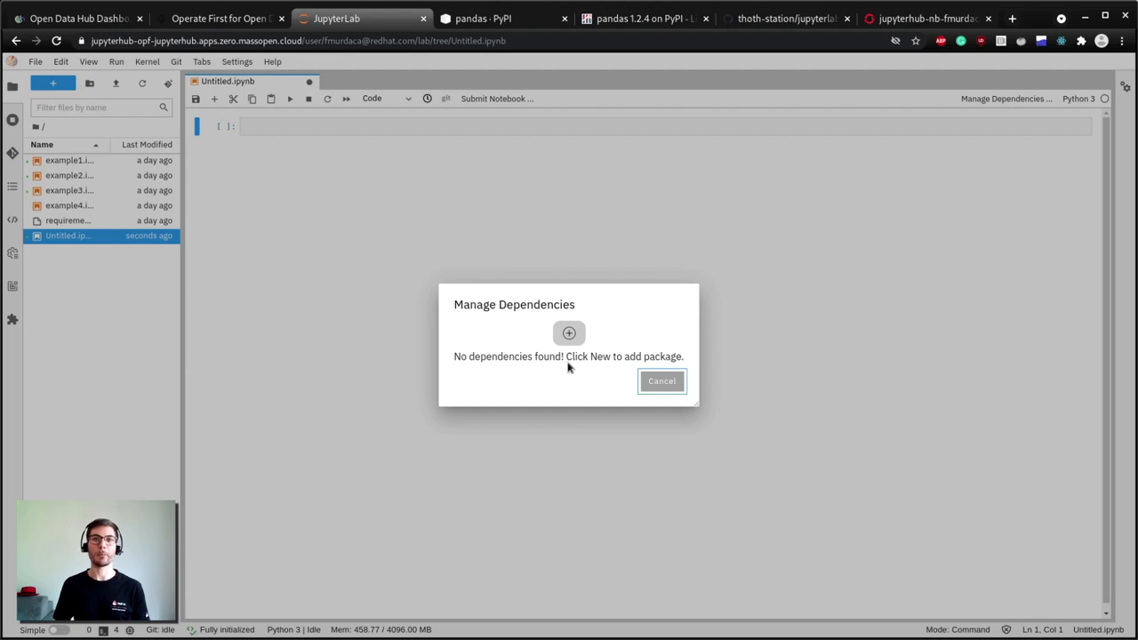
Reopen Manage Dependencies for the new notebook and add an empty package row
left_click(662, 382)
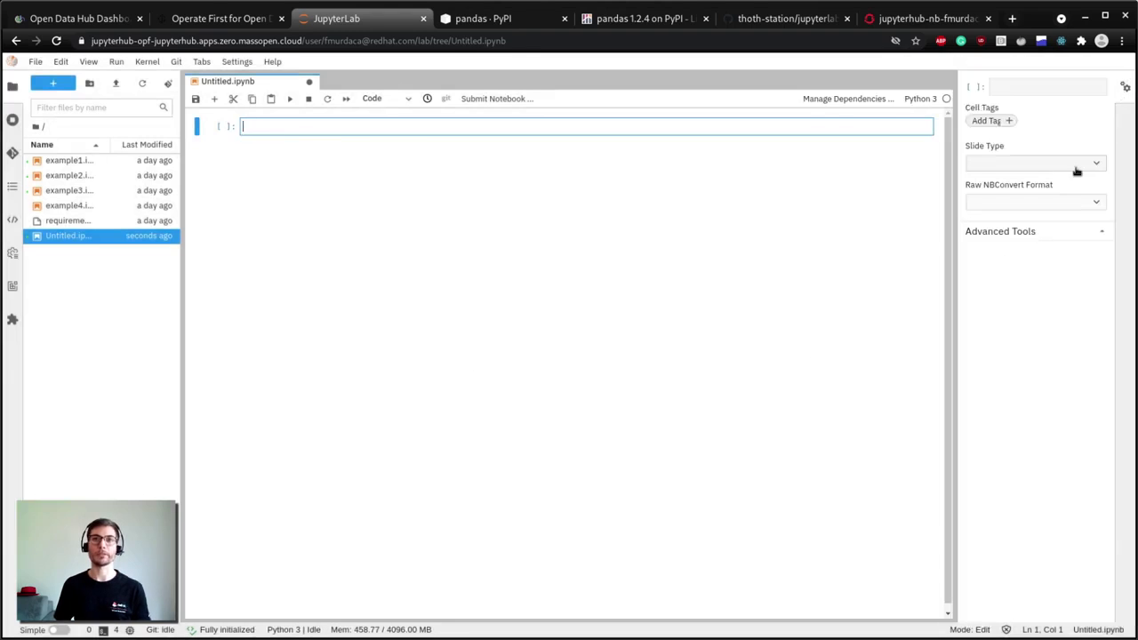
left_click(1005, 231)
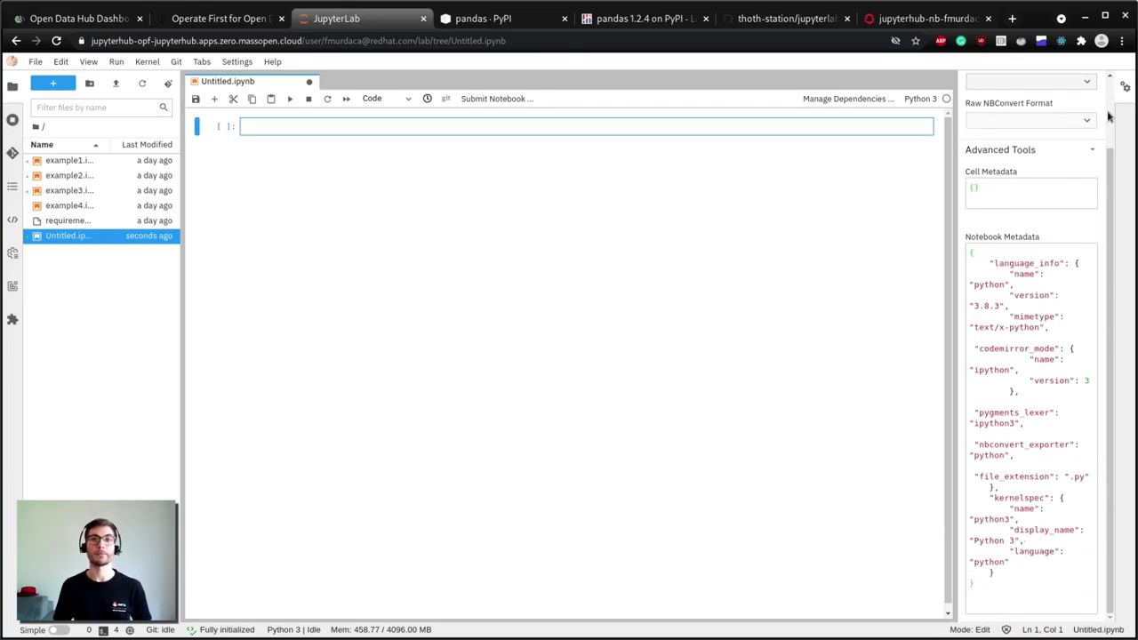
left_click(1129, 84)
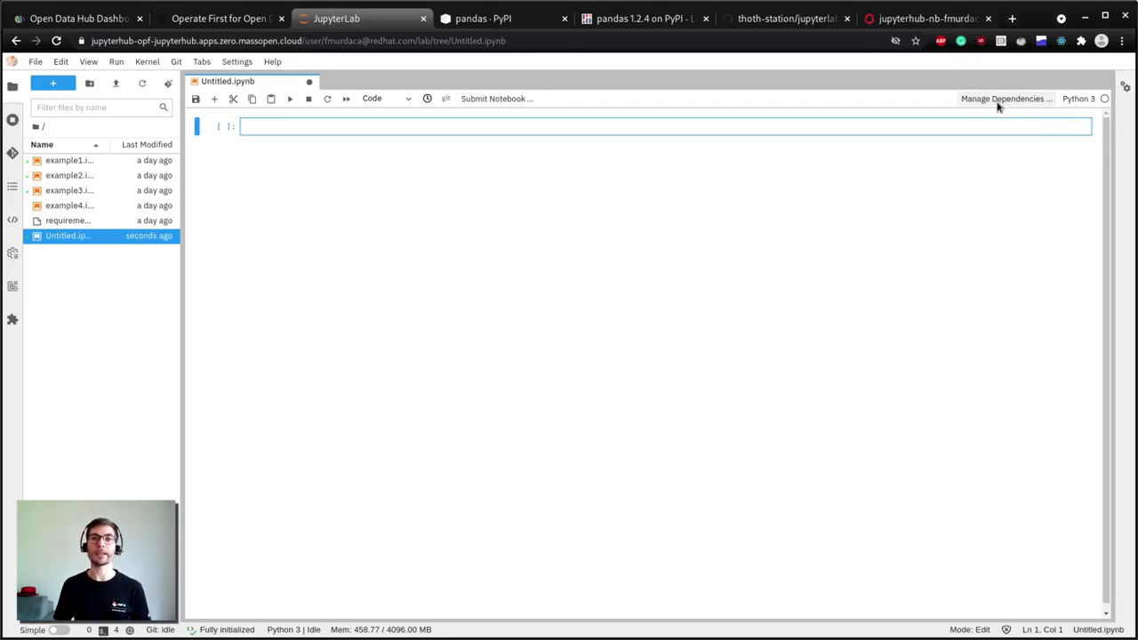
left_click(1010, 98)
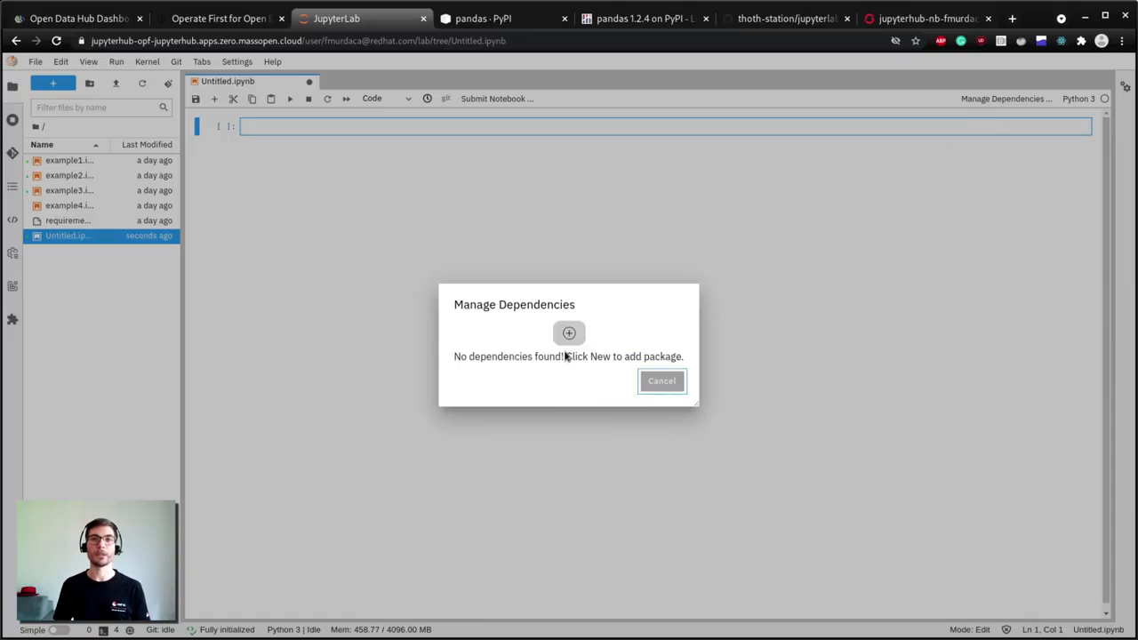
left_click(568, 333)
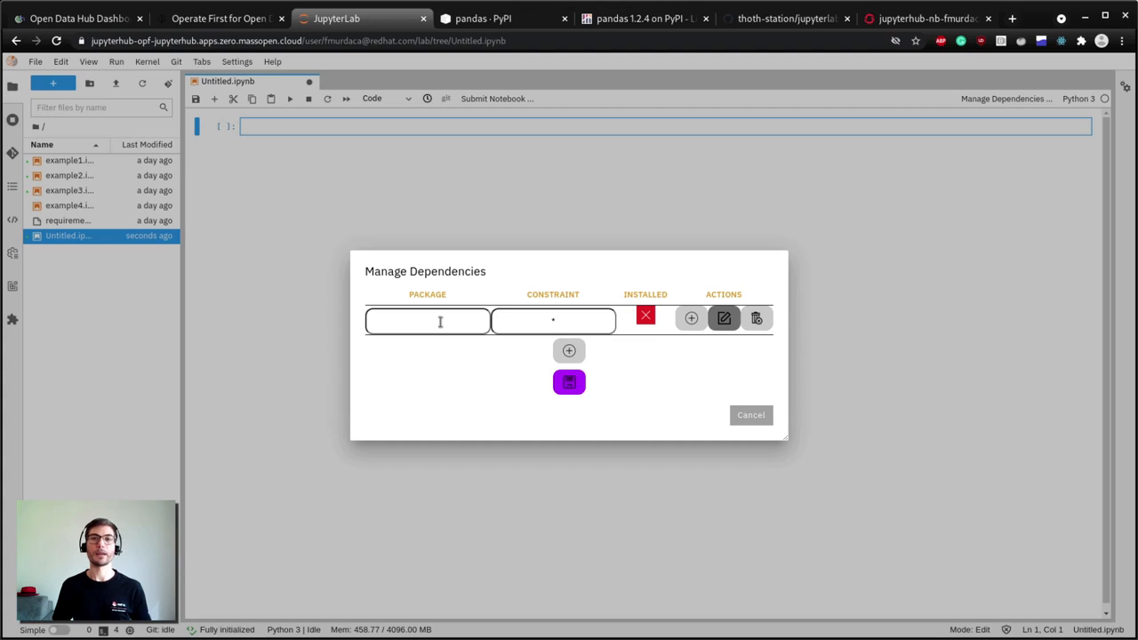
Add pandas and matplotlib as dependencies, each with any-version constraint
left_click(427, 321)
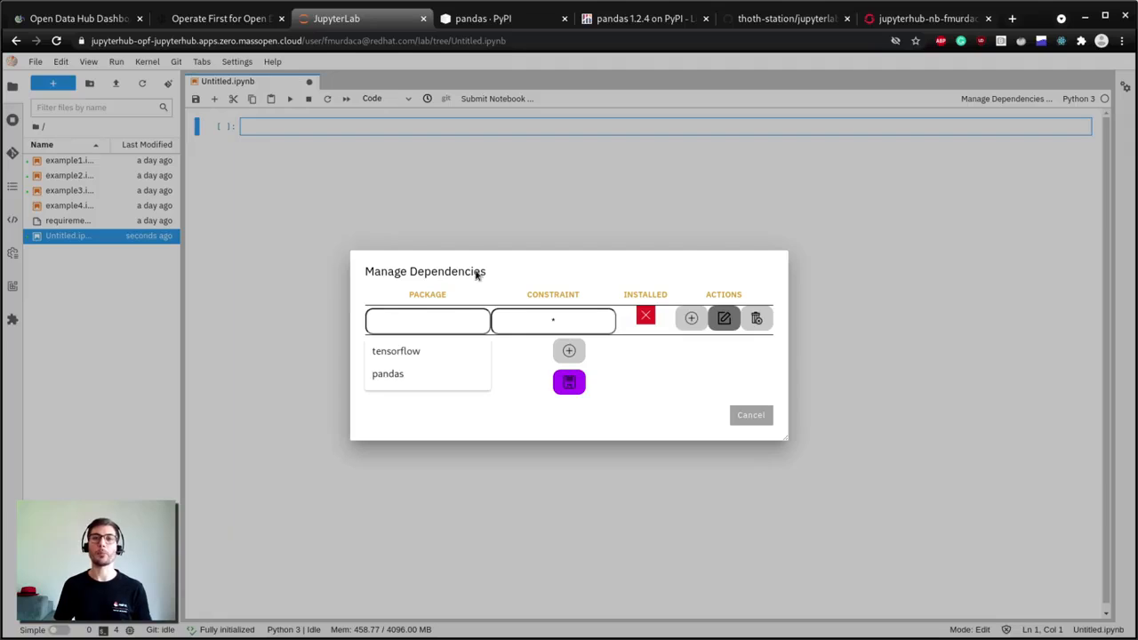
type("pand")
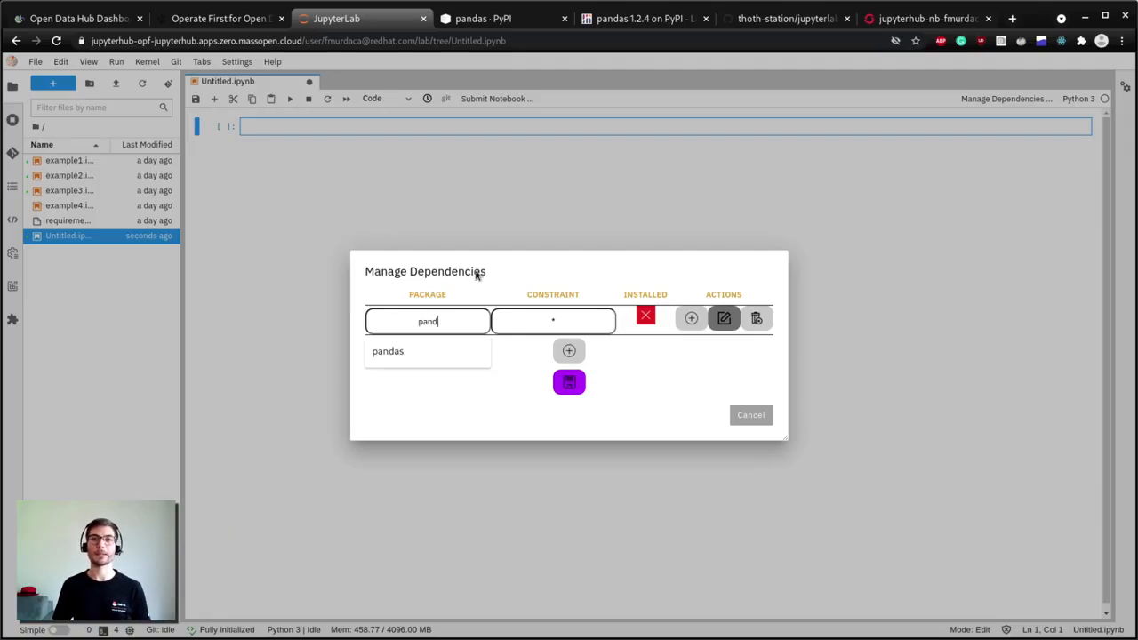
left_click(387, 351)
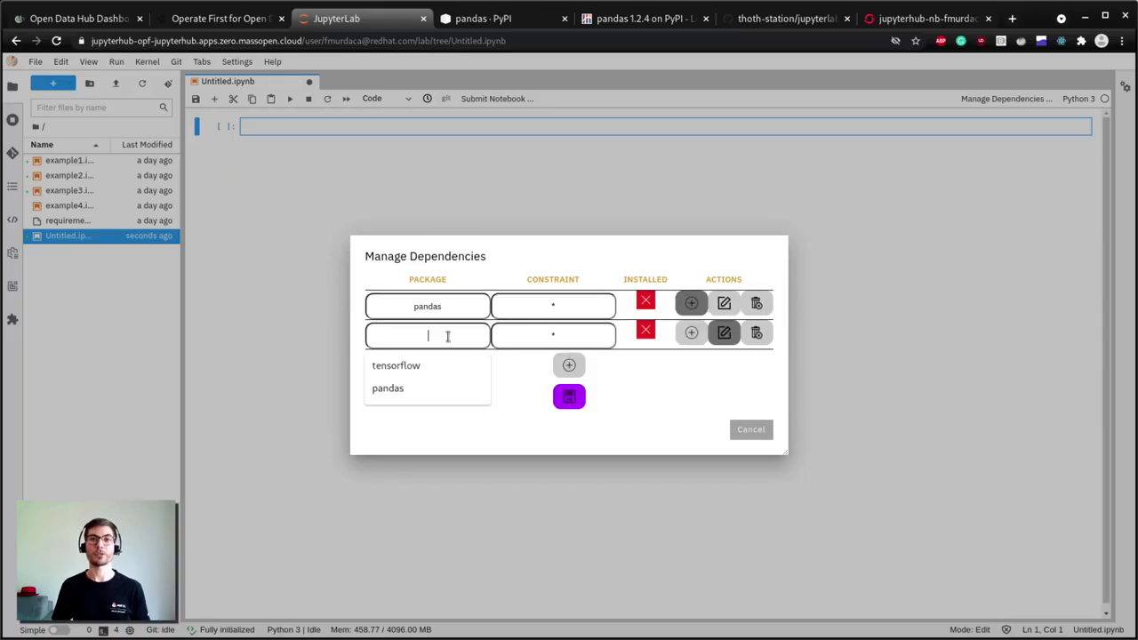
type("matplotlib")
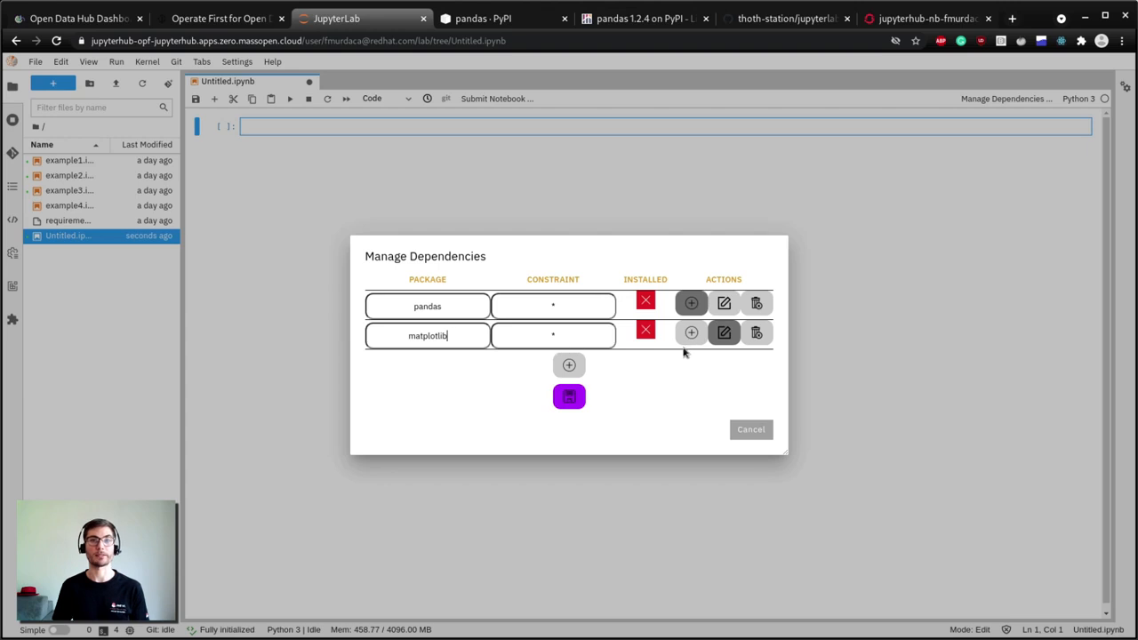
left_click(691, 333)
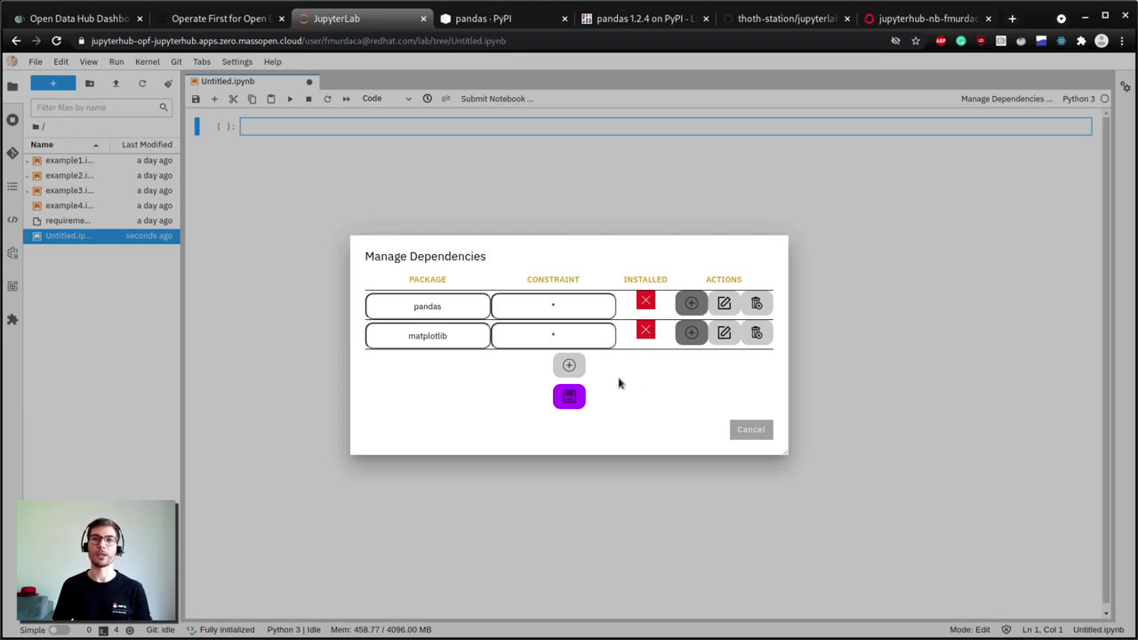
mouse_move(612, 379)
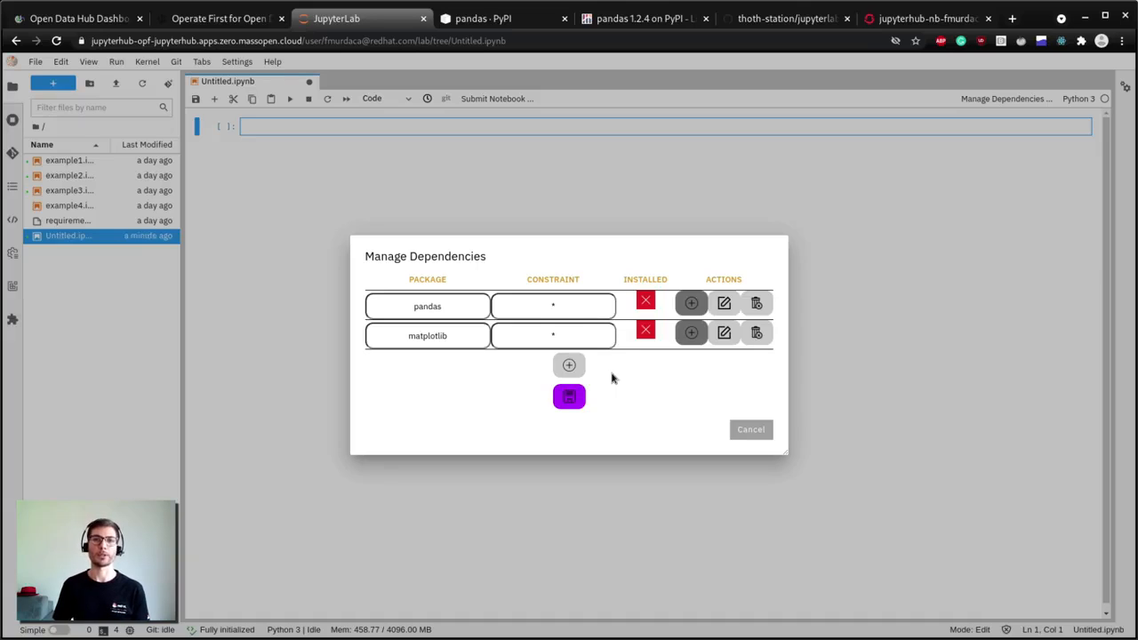
mouse_move(613, 378)
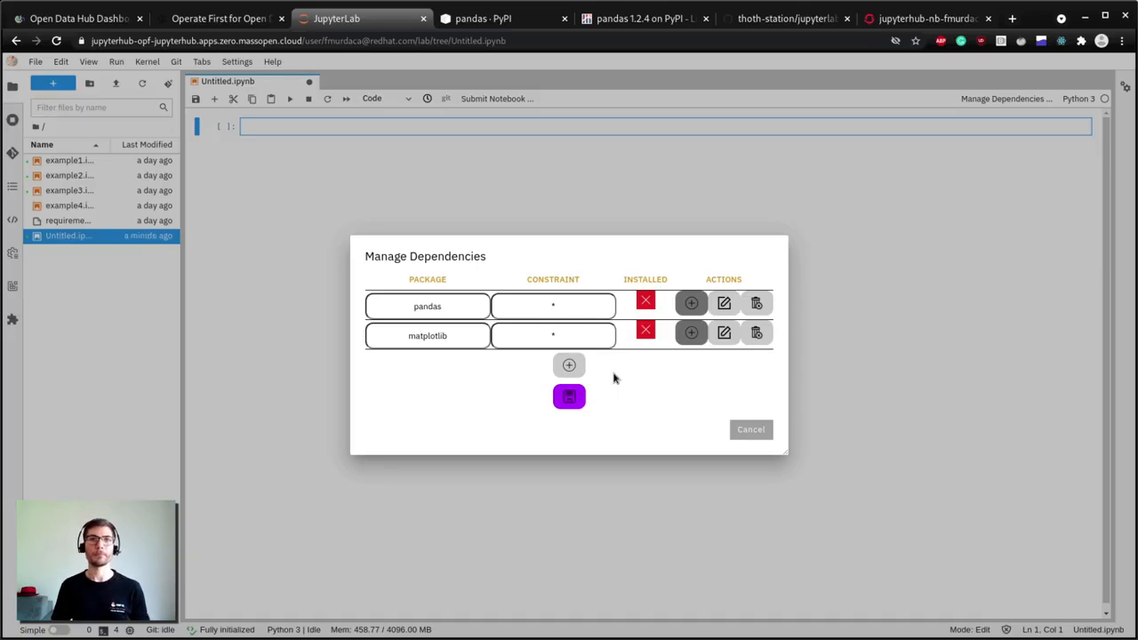
mouse_move(606, 391)
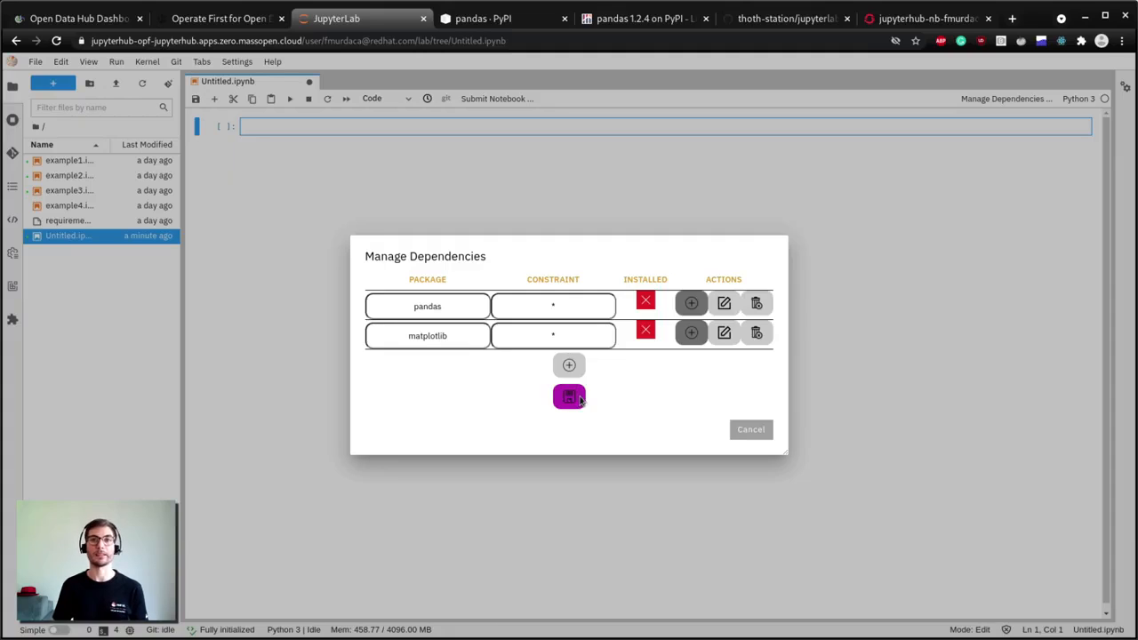
left_click(569, 397)
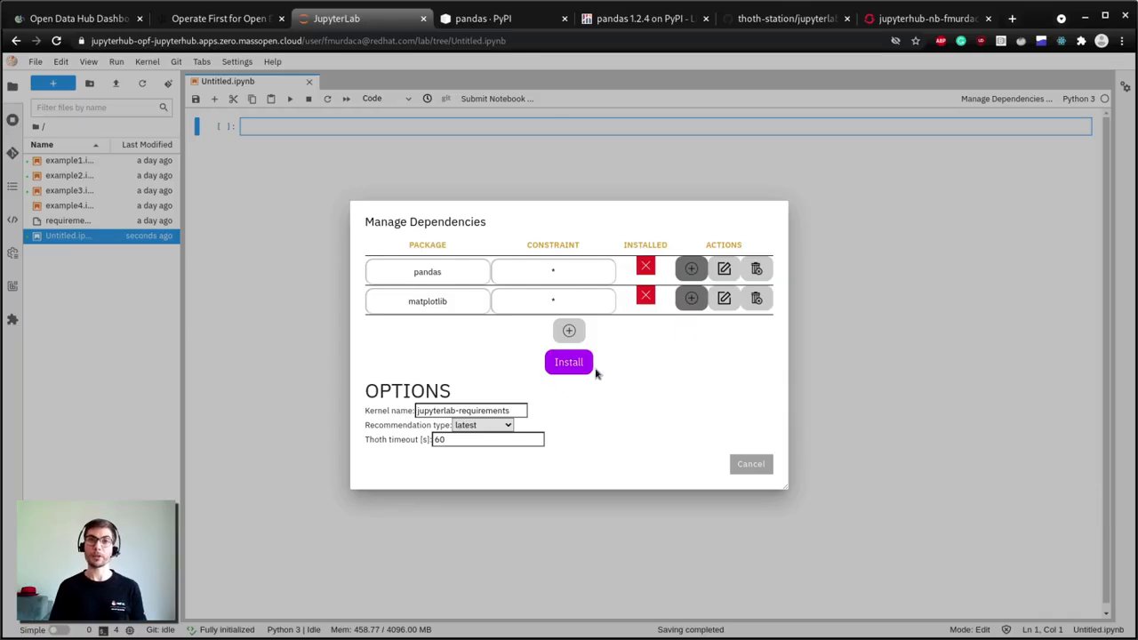
mouse_move(413, 273)
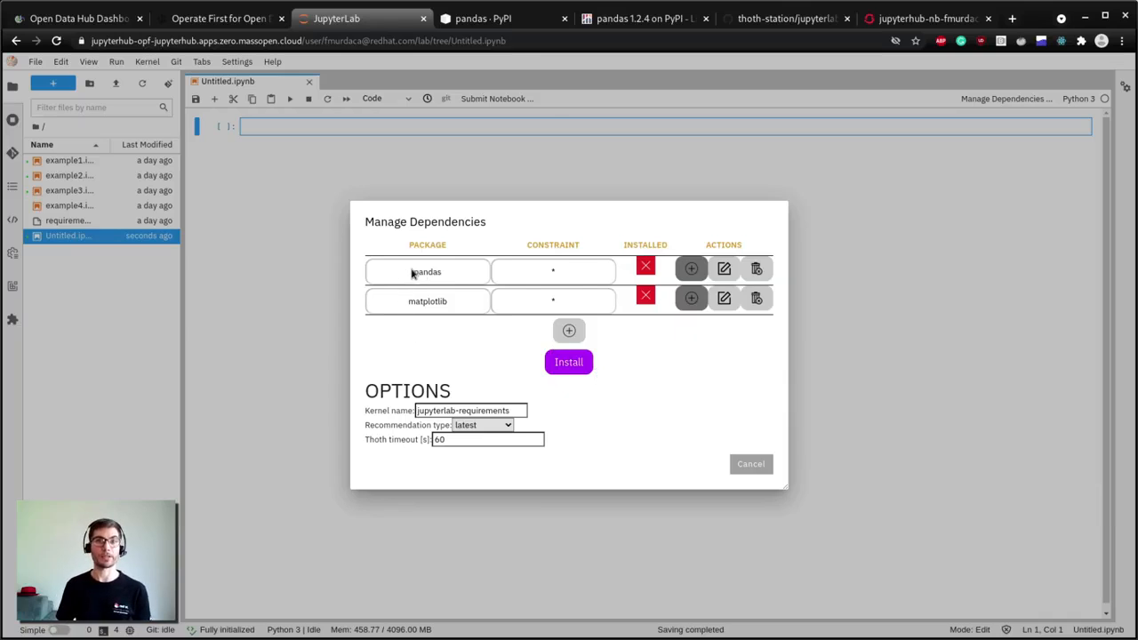
mouse_move(395, 418)
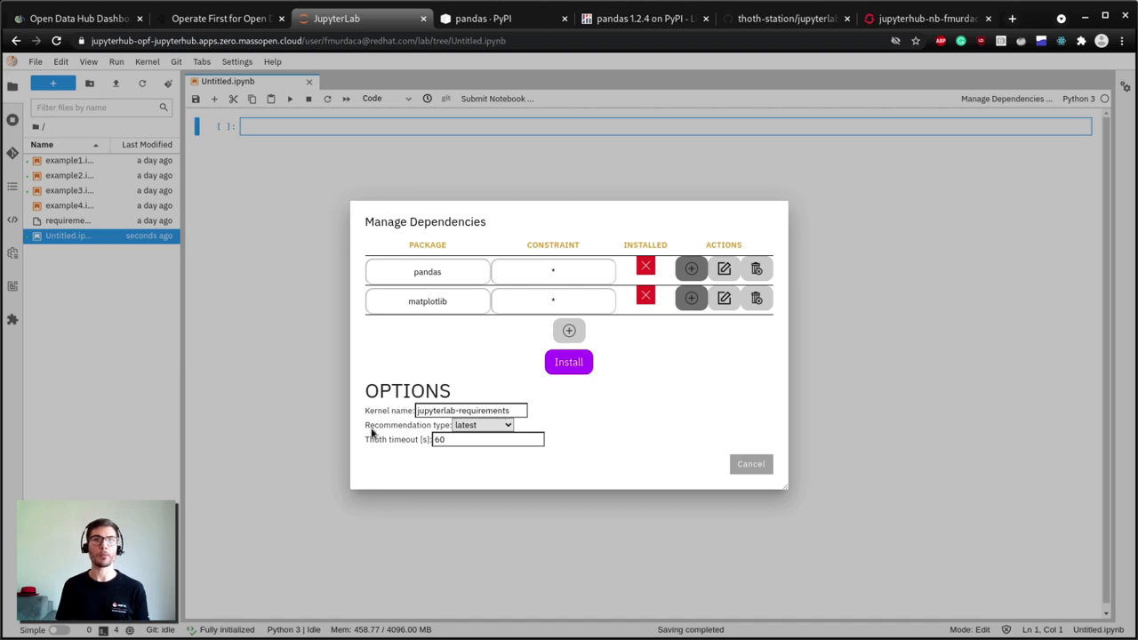
mouse_move(380, 446)
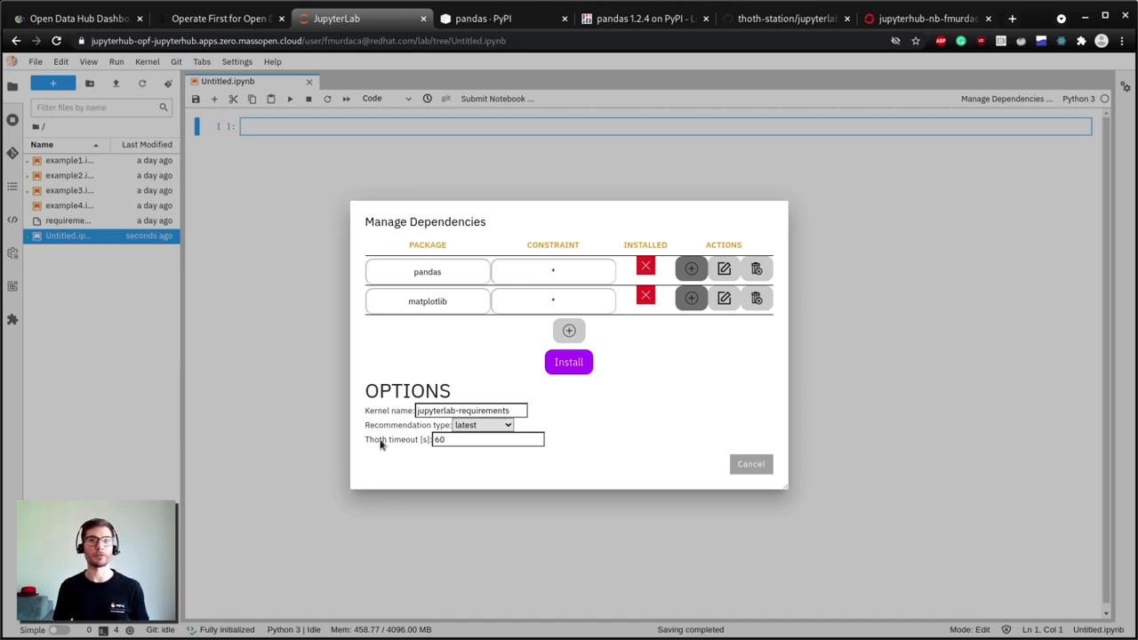
mouse_move(580, 408)
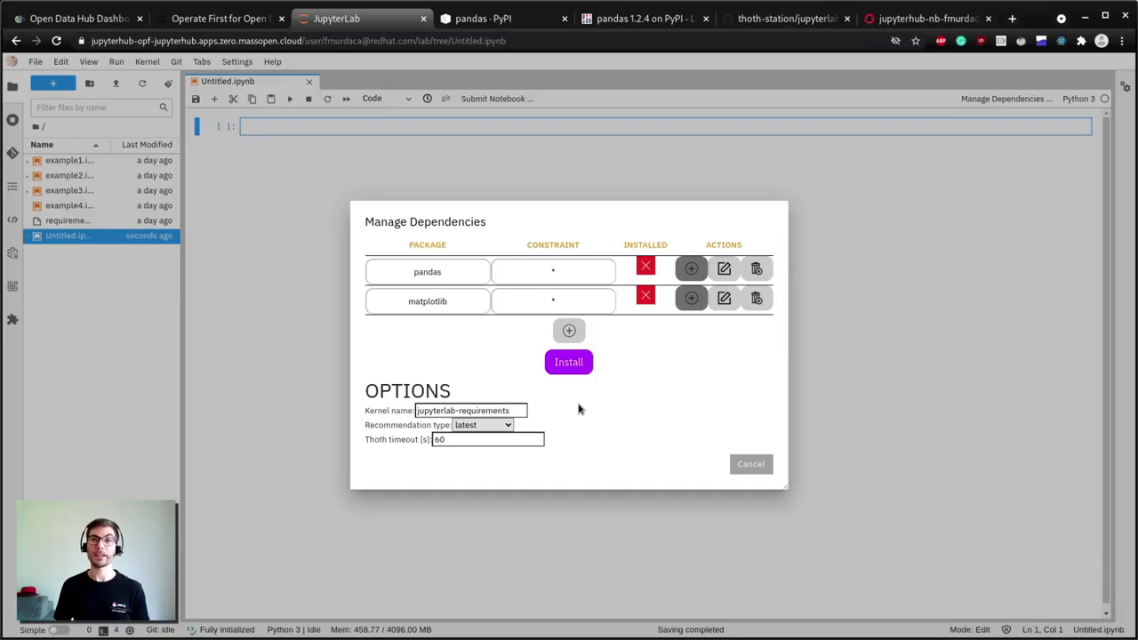
Install the pandas and matplotlib dependencies for the untitled notebook
left_click(568, 362)
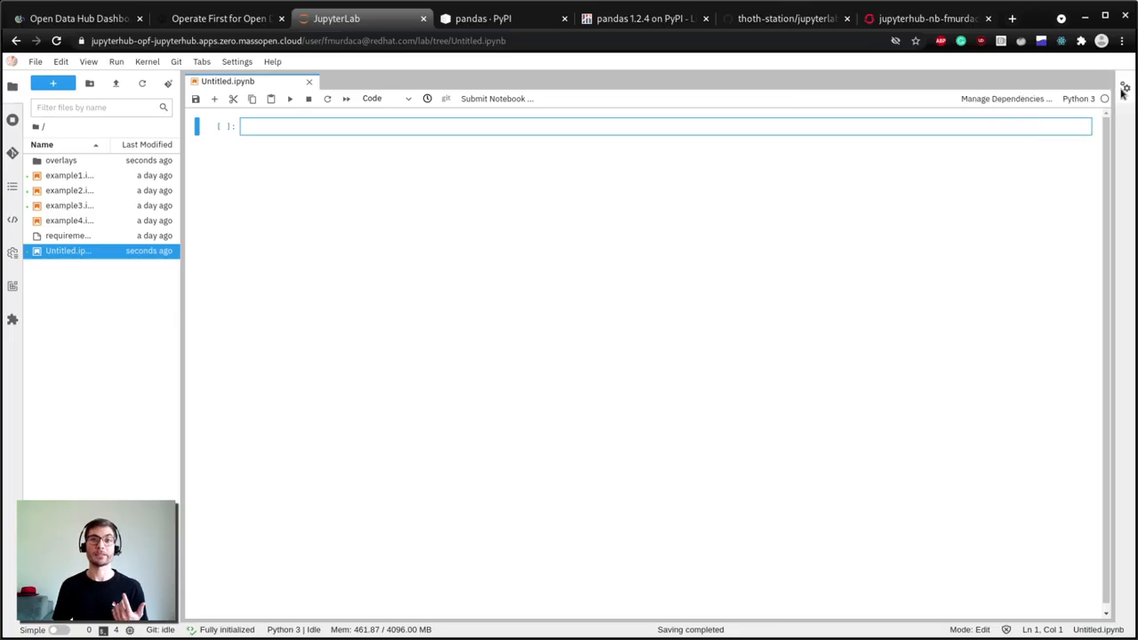
mouse_move(815, 182)
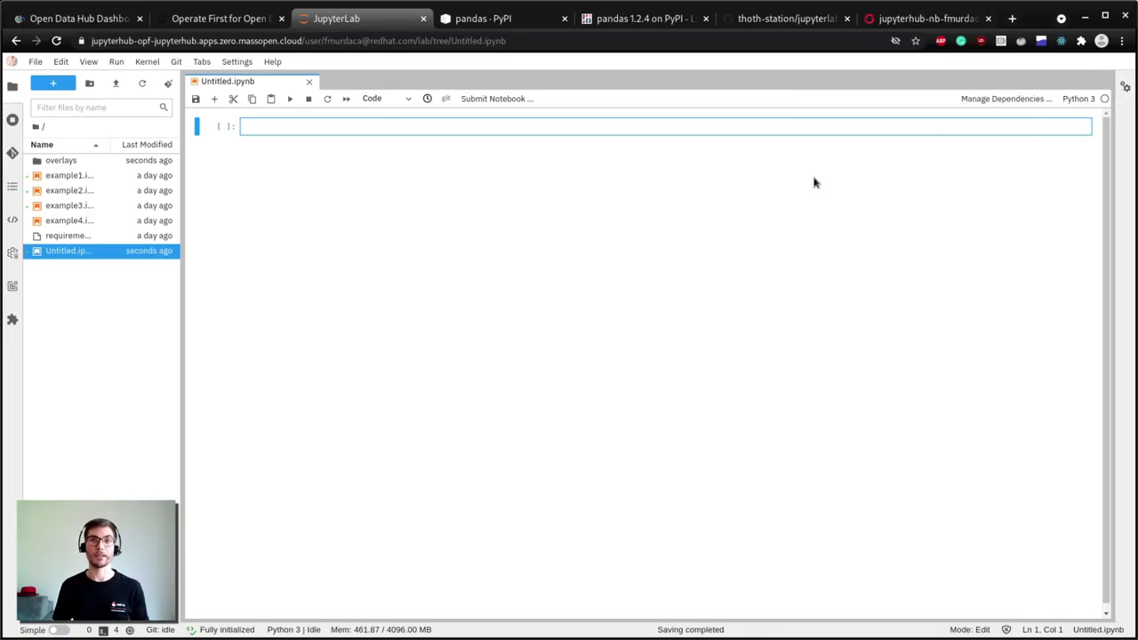
mouse_move(798, 177)
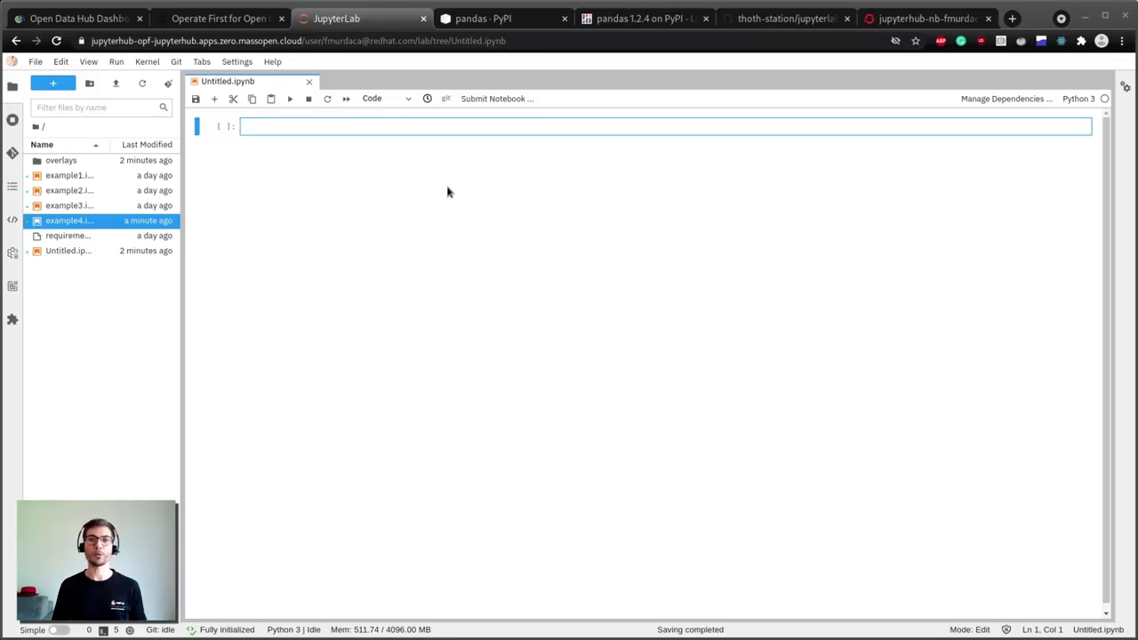
mouse_move(113, 225)
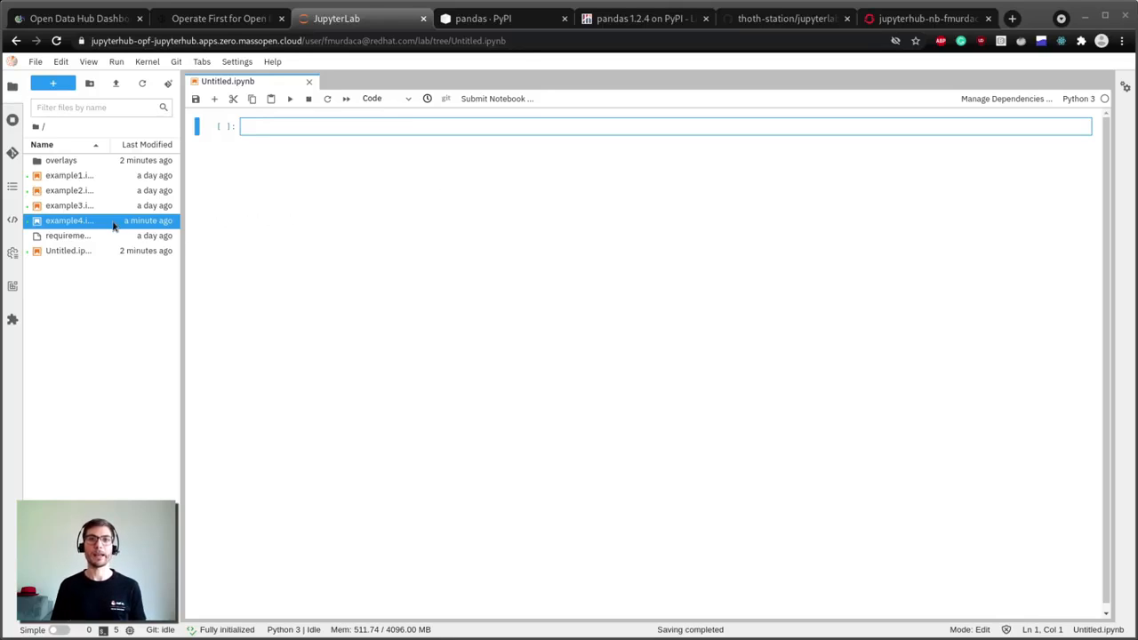
Open example4.ipynb and run its pandas import, getting ModuleNotFoundError
double_click(72, 220)
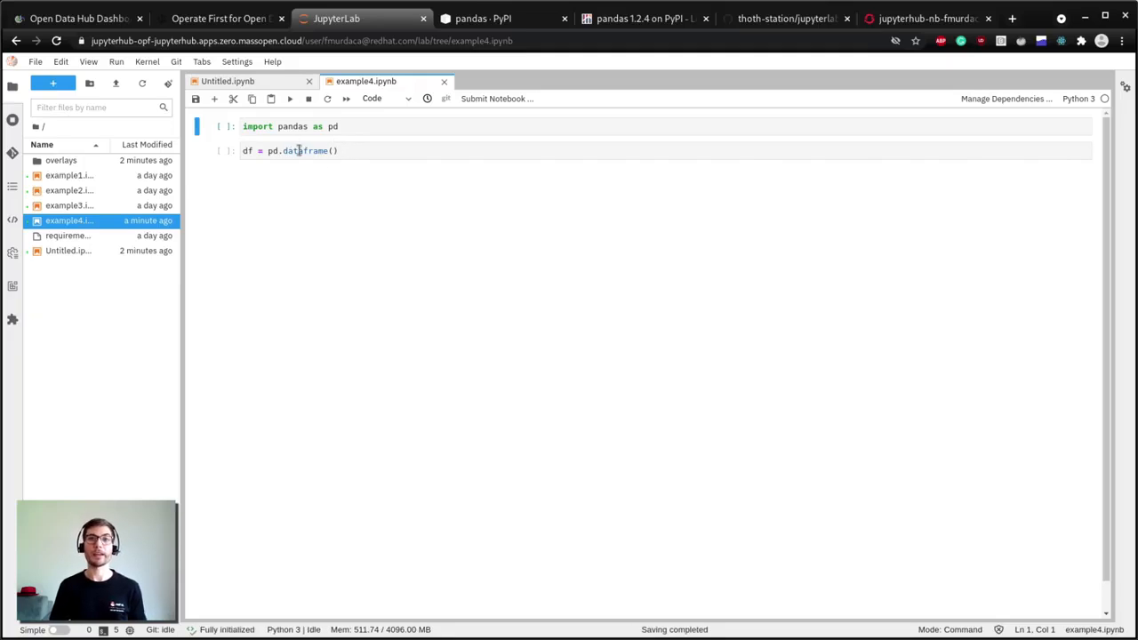
left_click(288, 99)
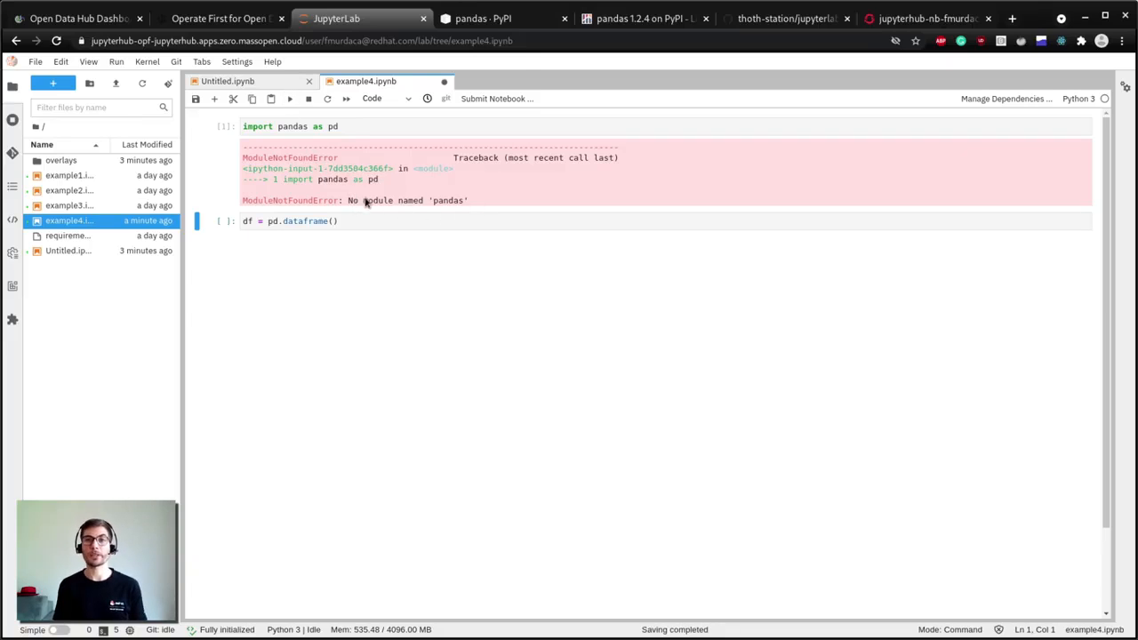
mouse_move(466, 211)
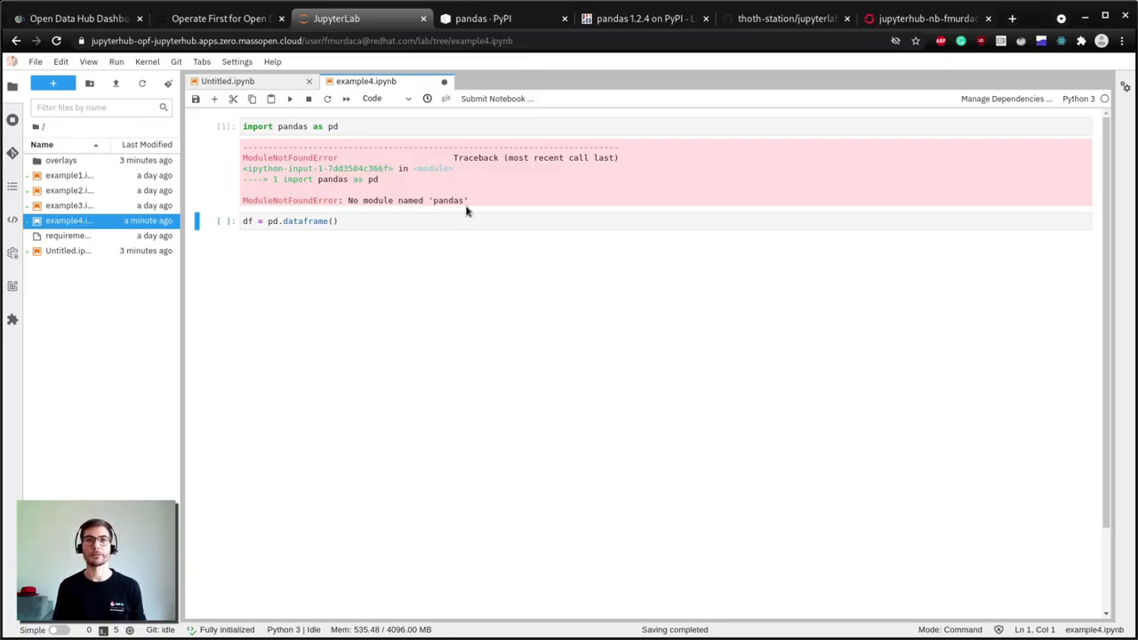
mouse_move(470, 216)
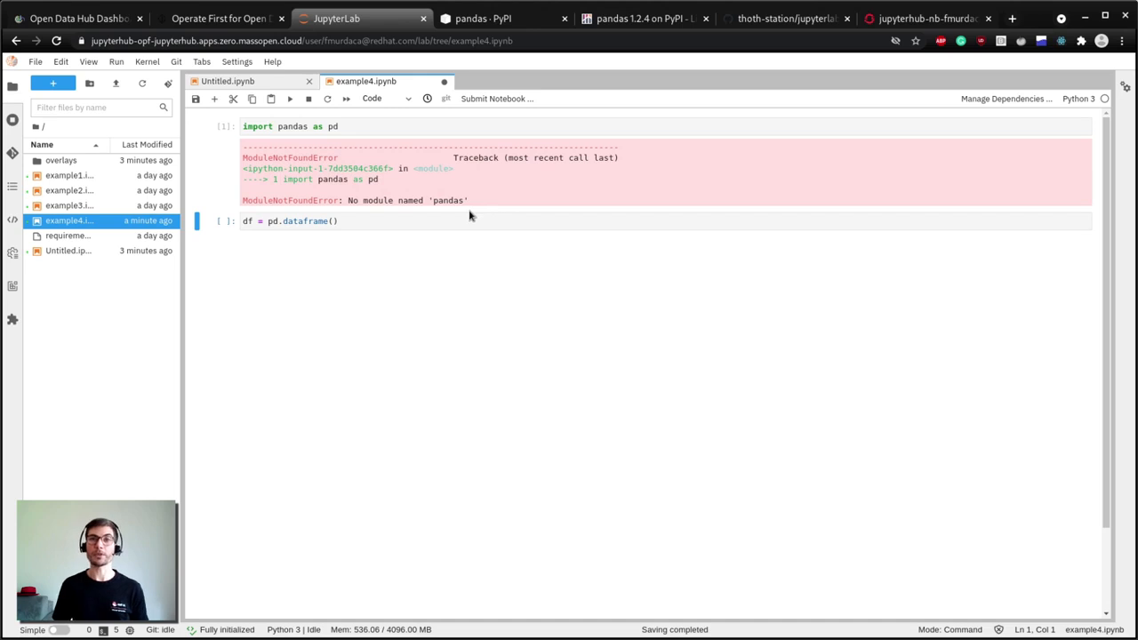
mouse_move(1008, 112)
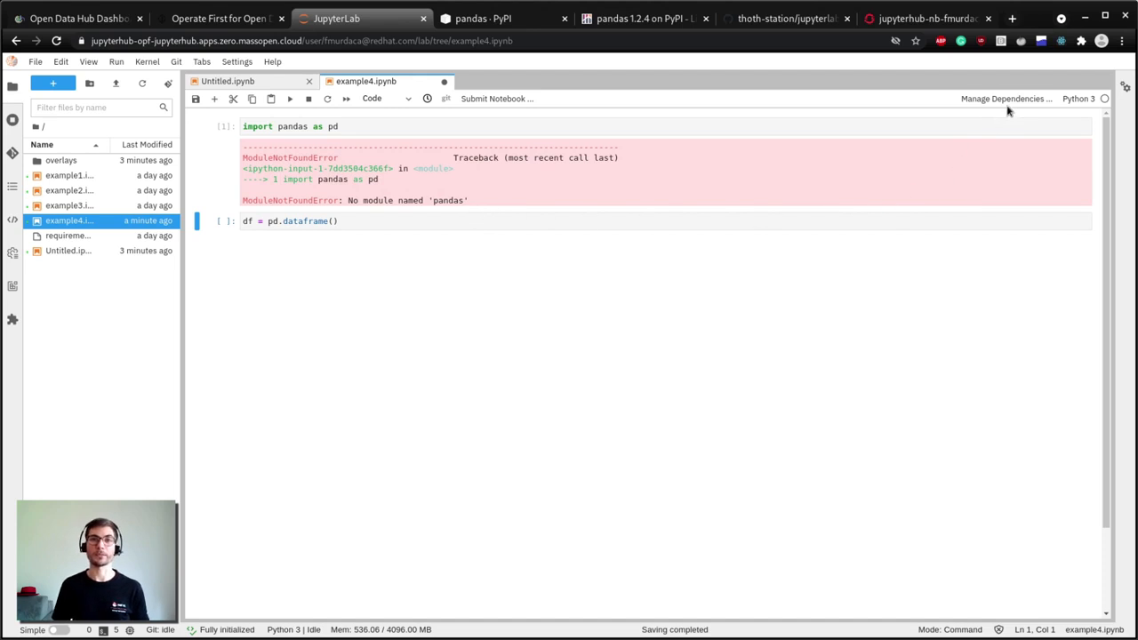
Open example4's dependency manager to see Thoth's detected pandas dependency with any-version constraint
left_click(1009, 99)
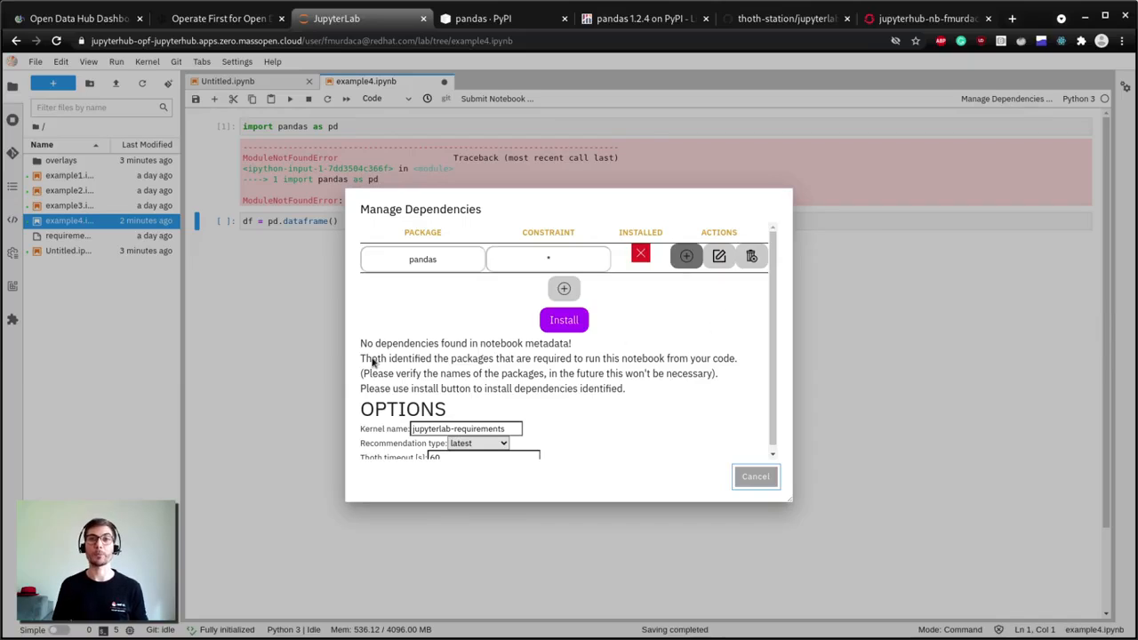
mouse_move(678, 365)
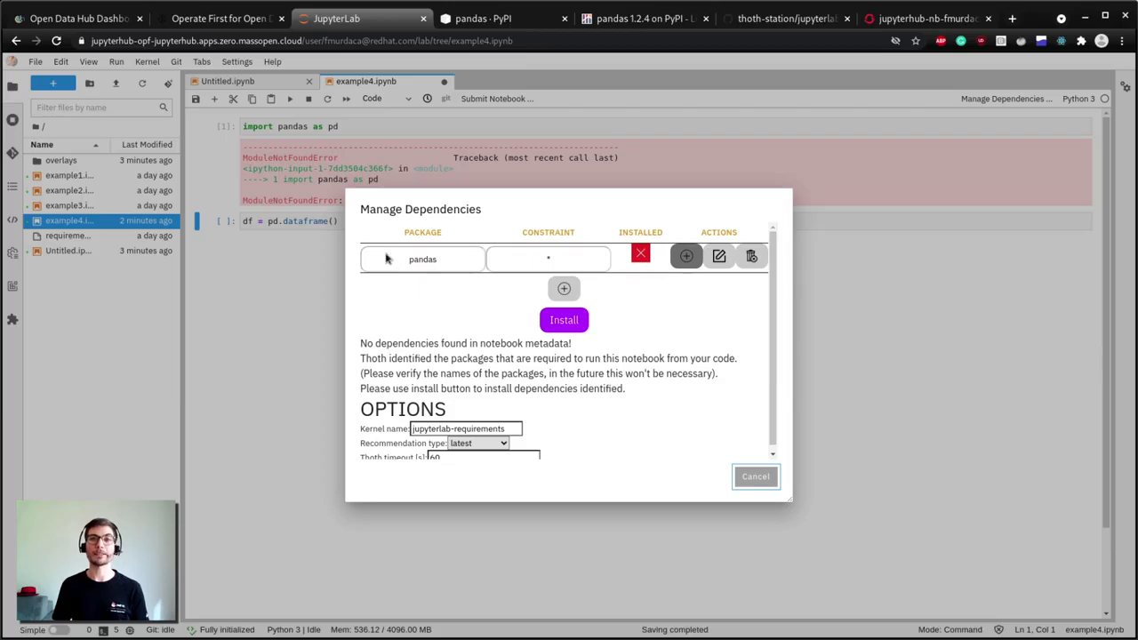
mouse_move(446, 258)
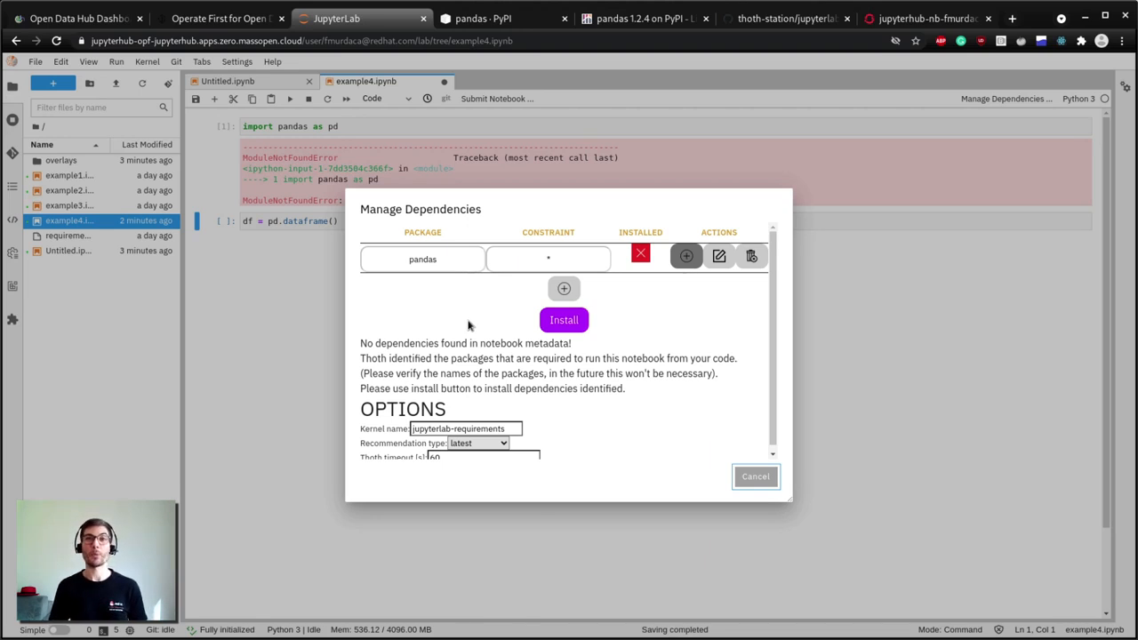
mouse_move(525, 313)
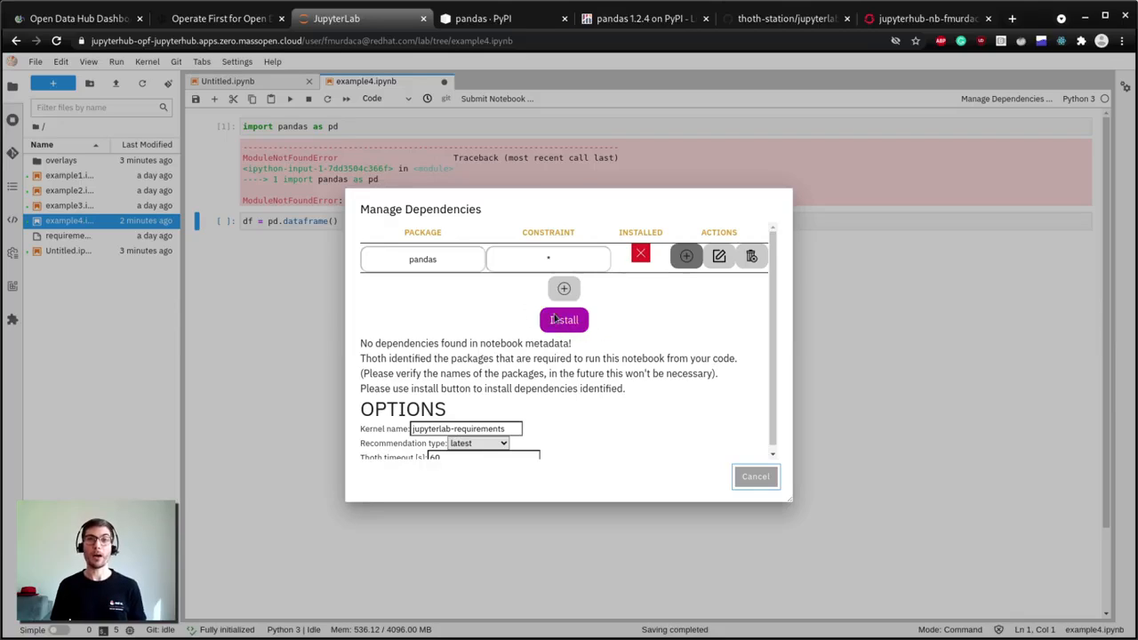
mouse_move(519, 316)
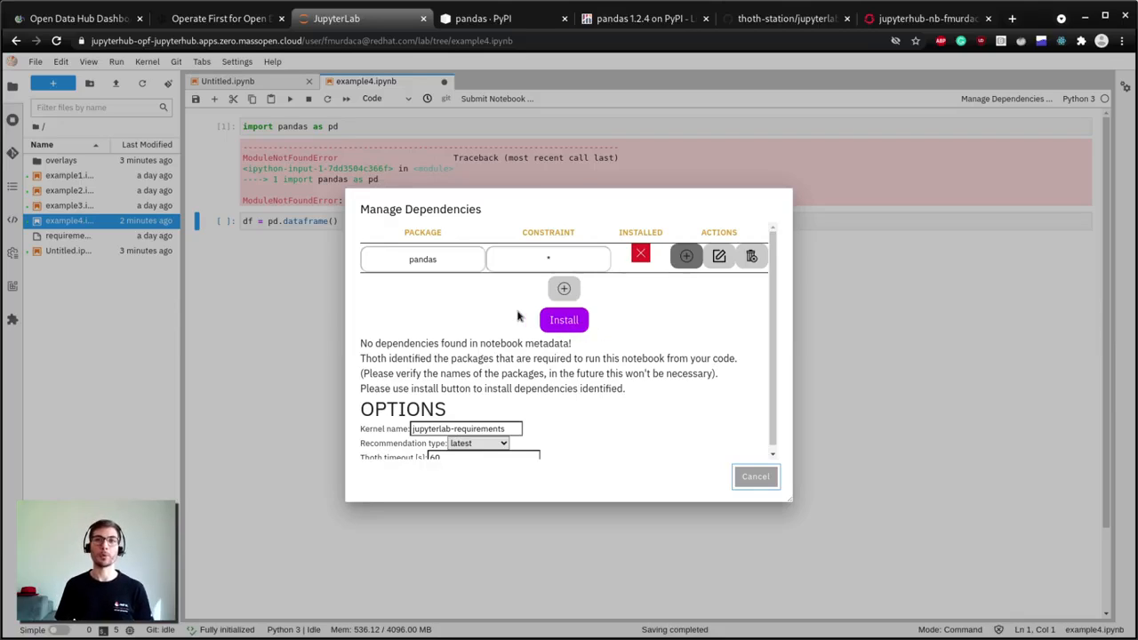
mouse_move(636, 326)
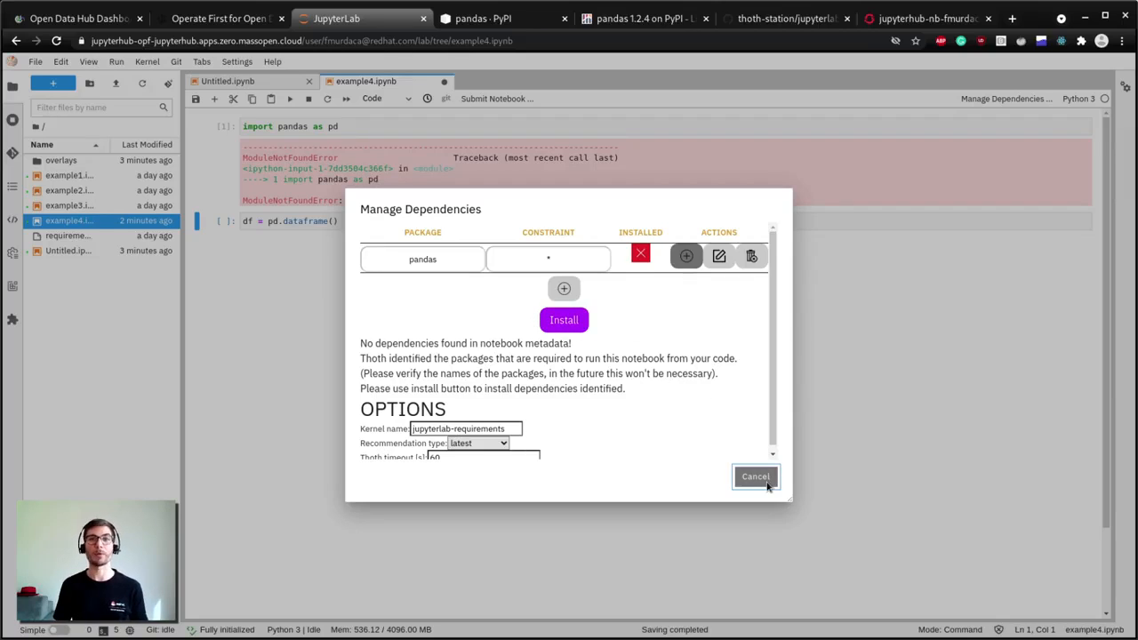
Cancel the pandas suggestion, save and close example4, and return to the Operate First page
left_click(756, 477)
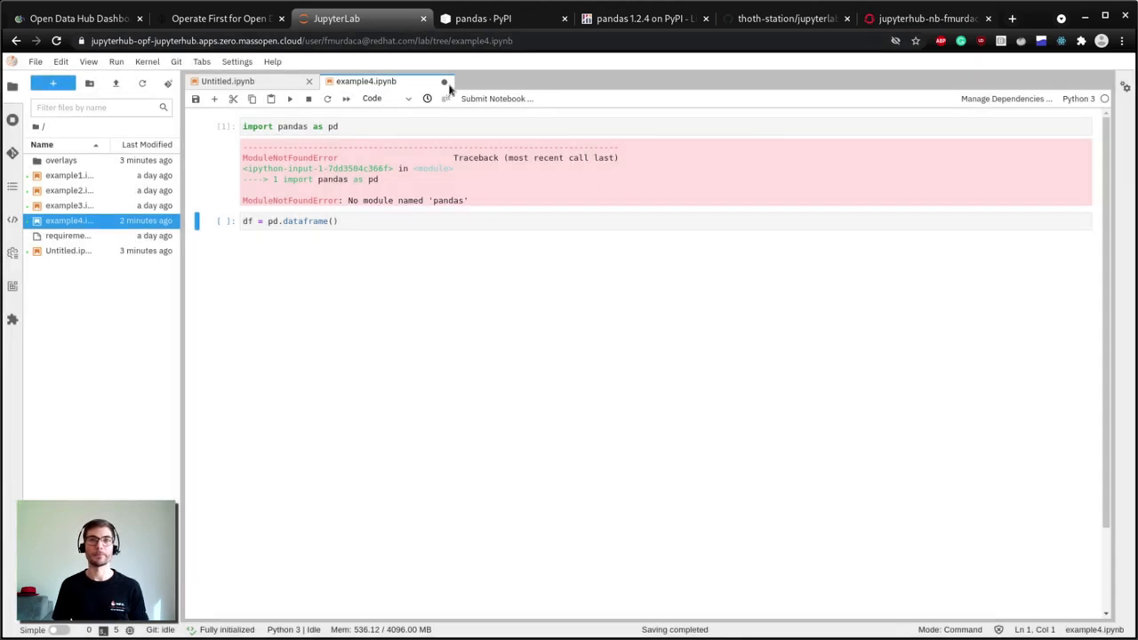
left_click(450, 81)
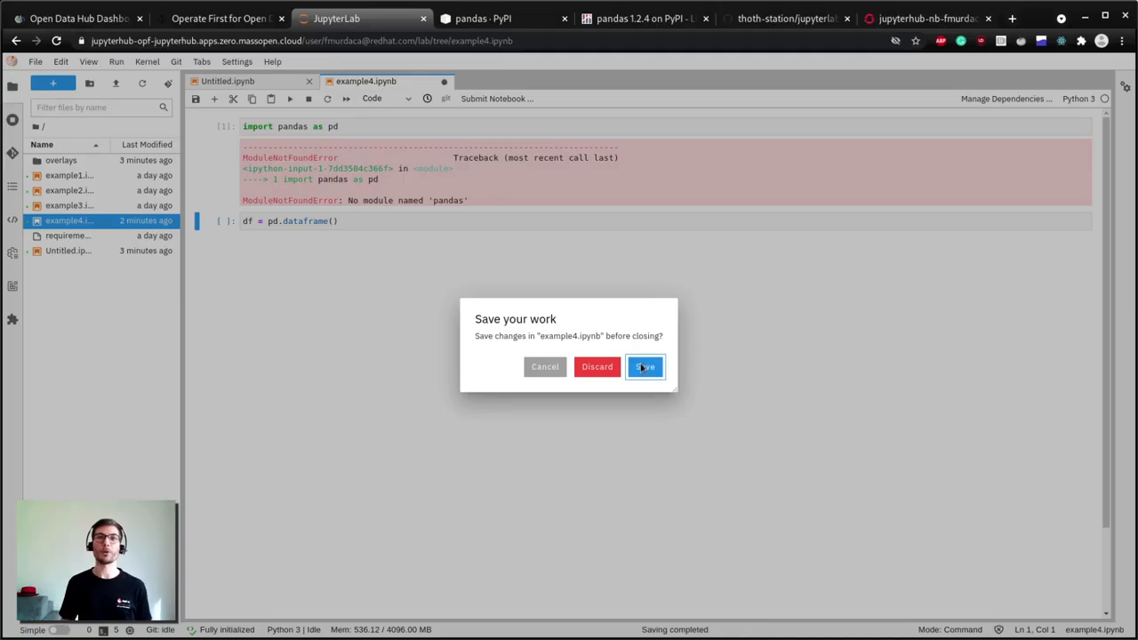
left_click(645, 367)
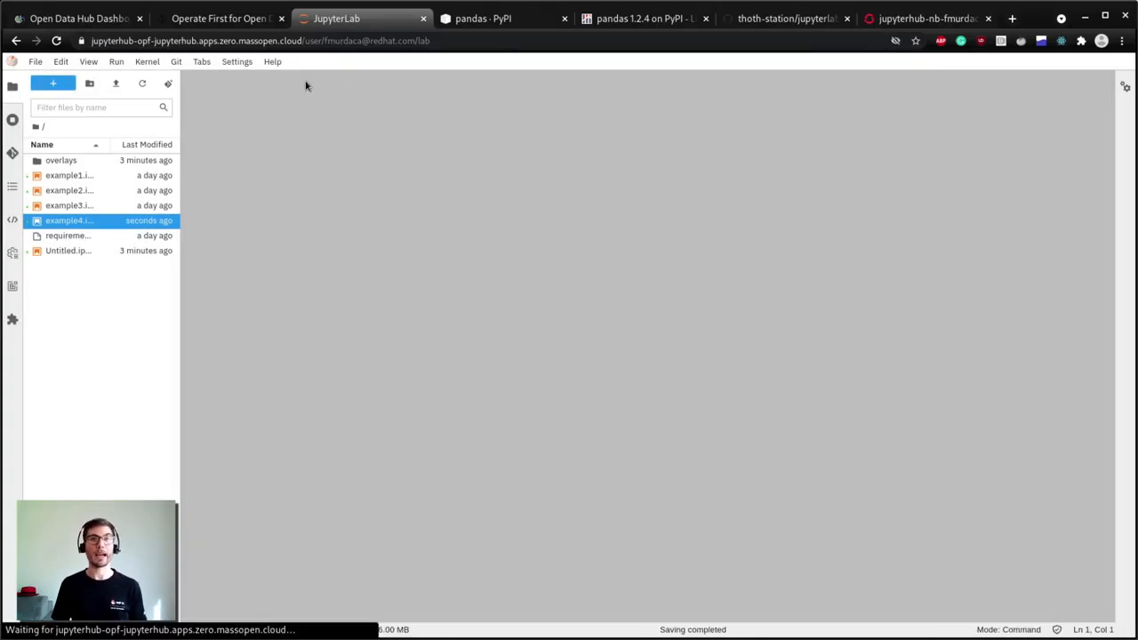
left_click(226, 18)
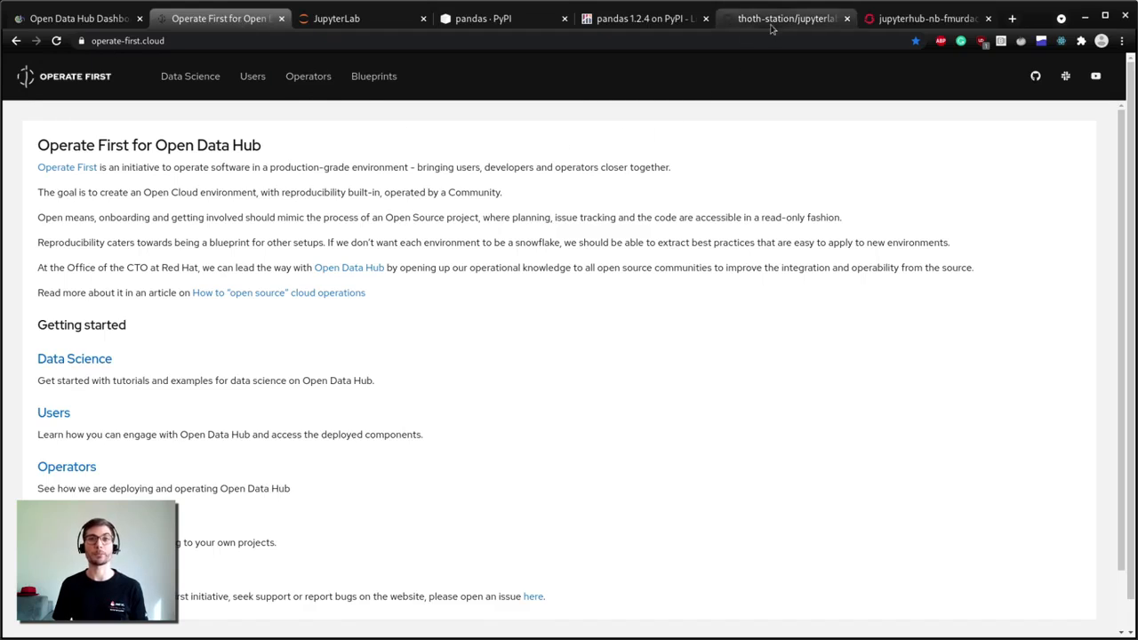
mouse_move(774, 27)
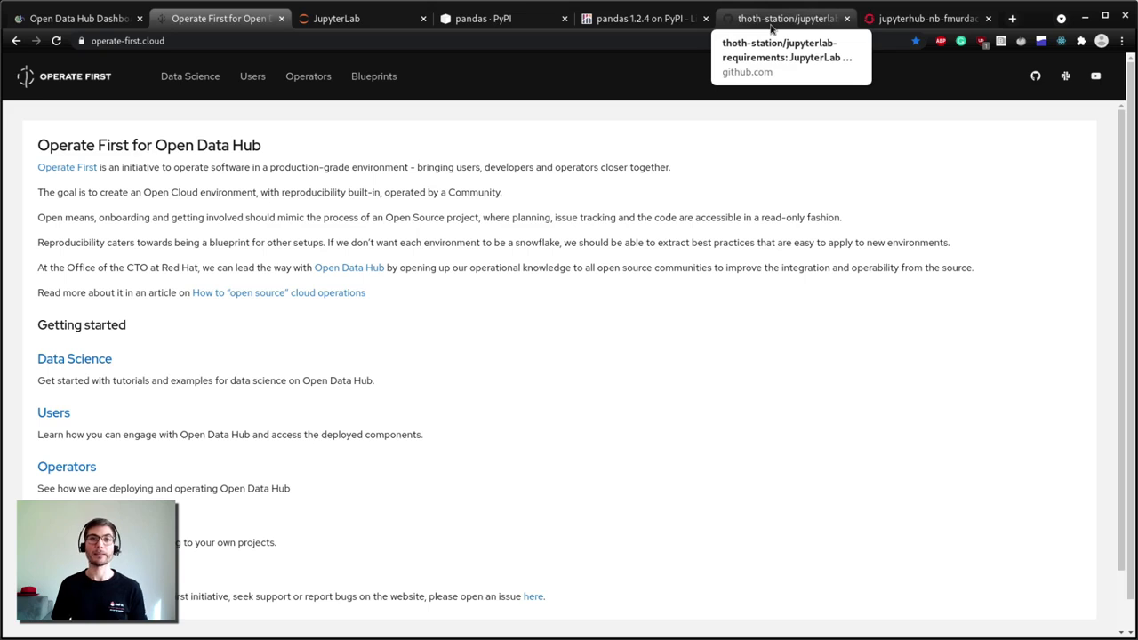
Switch to the thoth-station/jupyterlab-requirements GitHub repository tab
left_click(786, 18)
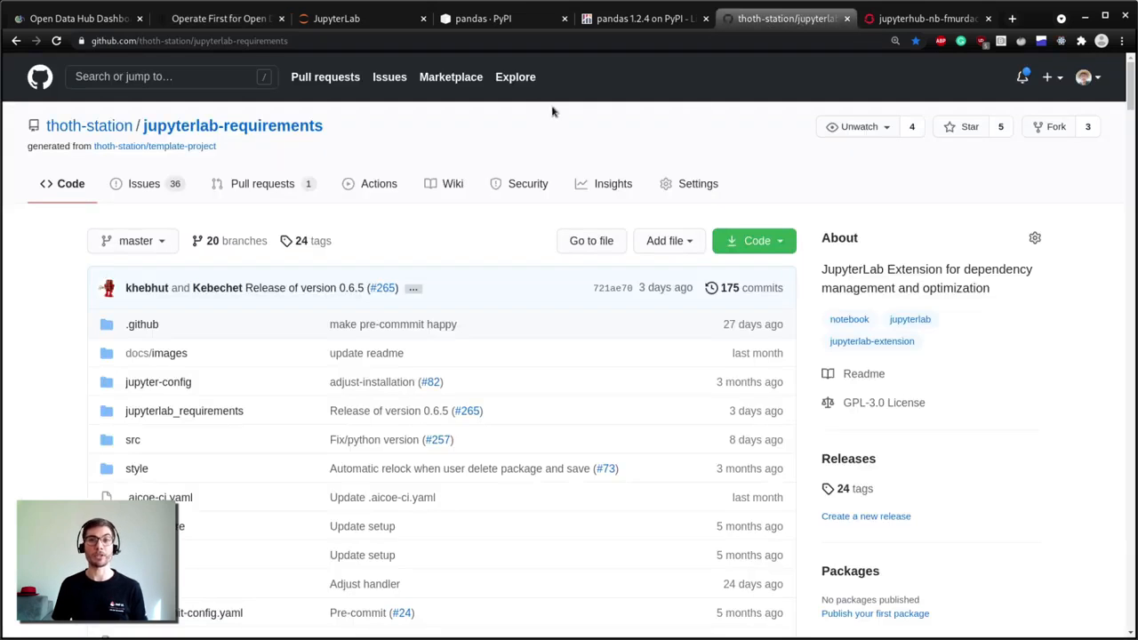